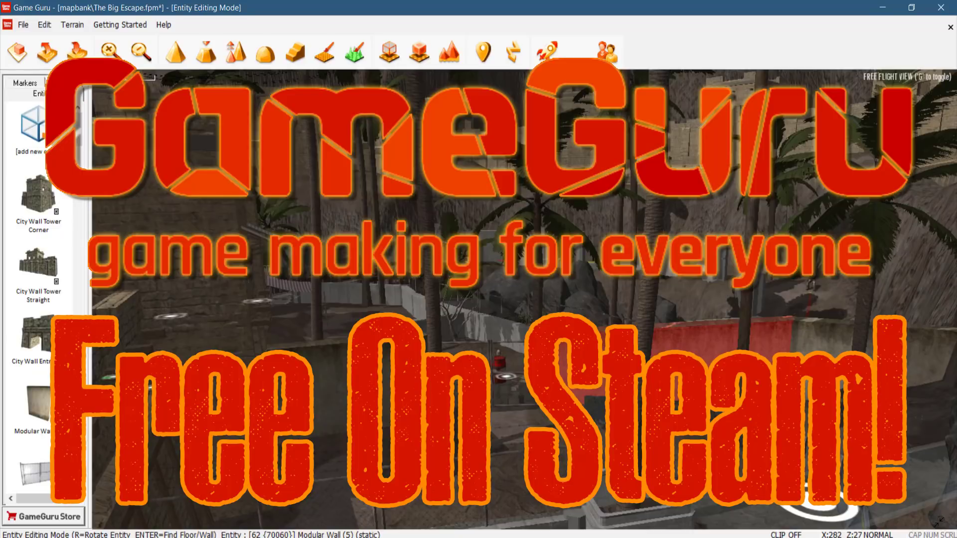
Switch from the GameGuru intro card to the Firefox tab showing GameGuru free on Steam.
click(34, 262)
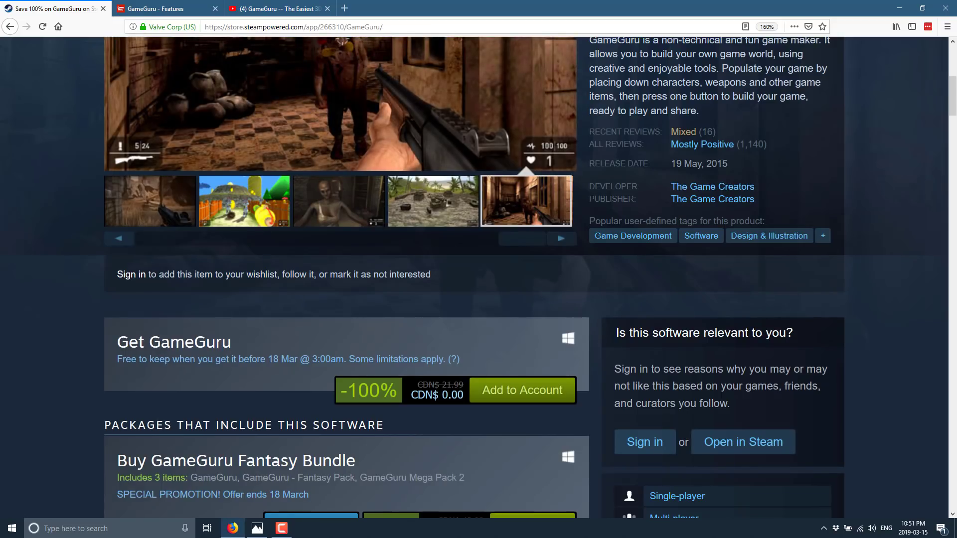
scroll(up, 3)
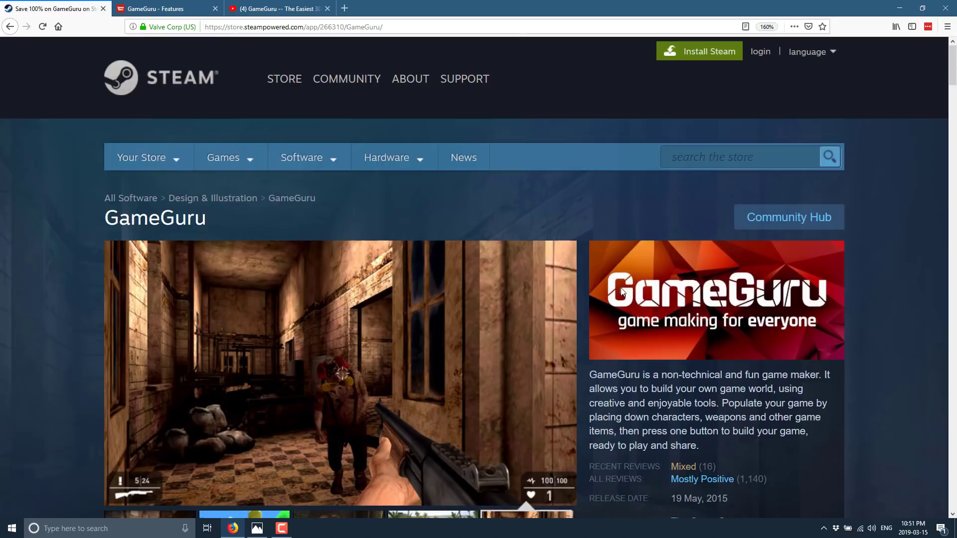
scroll(down, 3)
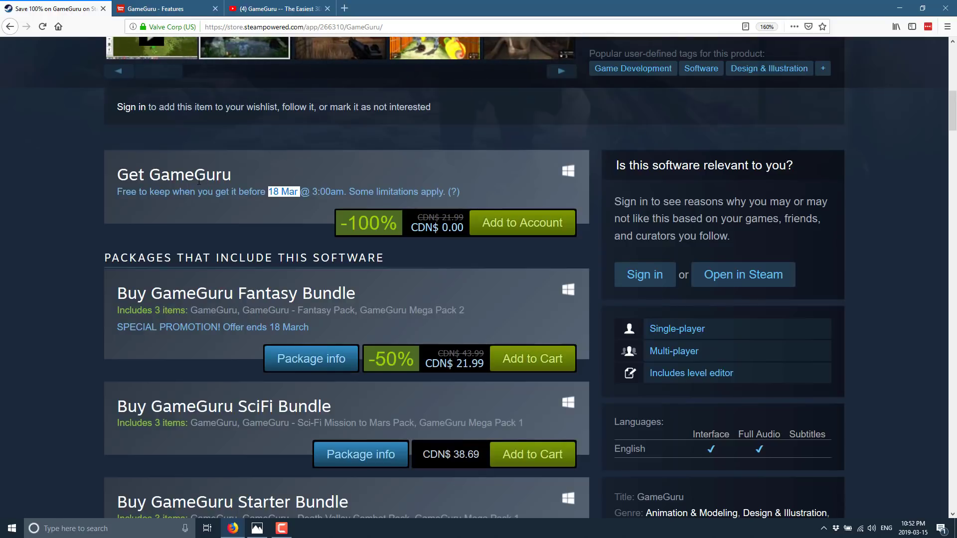
Scroll down the Steam page through the paid GameGuru bundles, including the 60%-off collection.
scroll(down, 3)
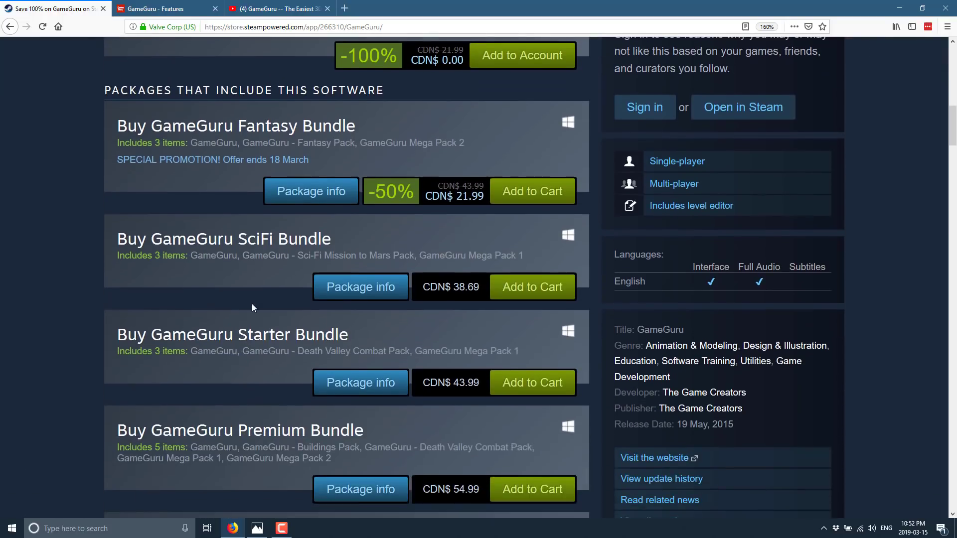
scroll(down, 3)
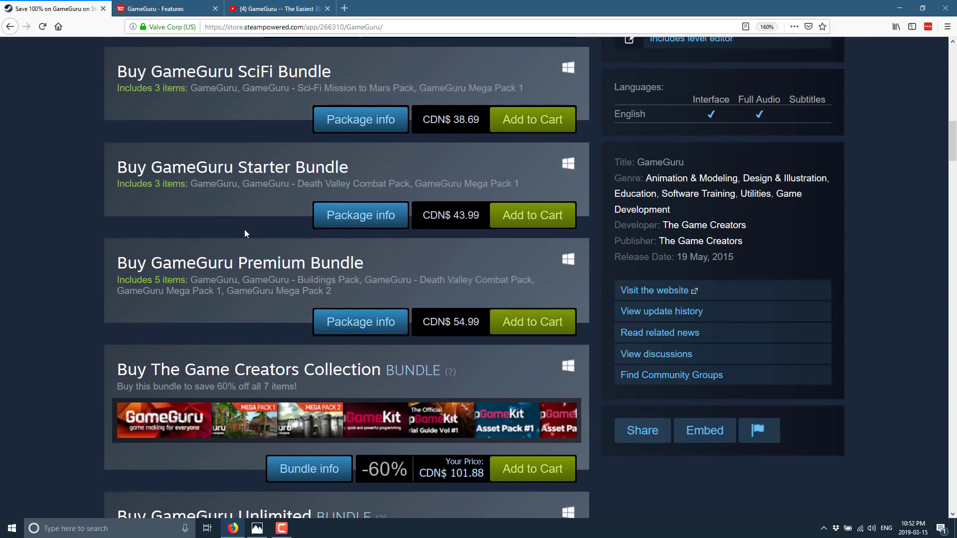
mouse_move(360, 216)
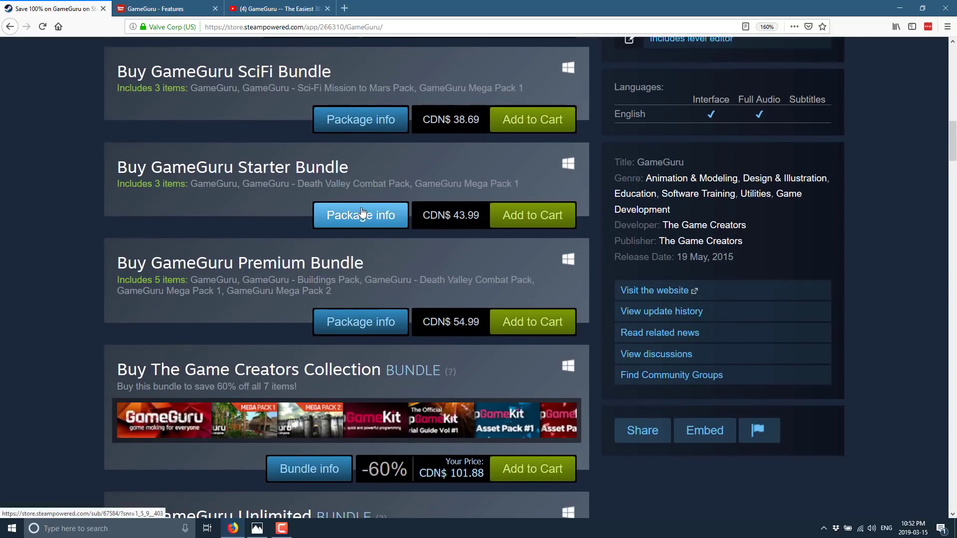
scroll(down, 3)
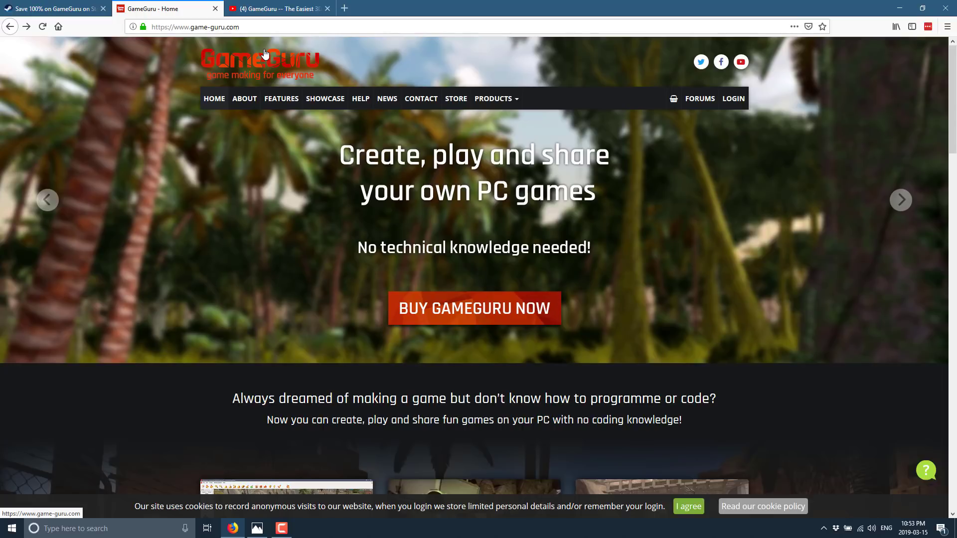
Go to the game-guru.com tab and open its Features page from the top navigation.
click(210, 27)
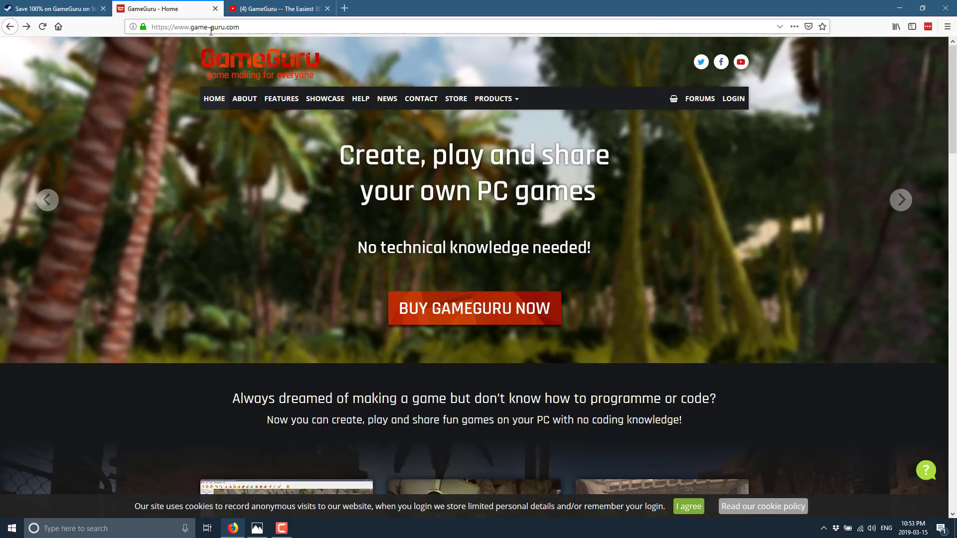
mouse_move(281, 98)
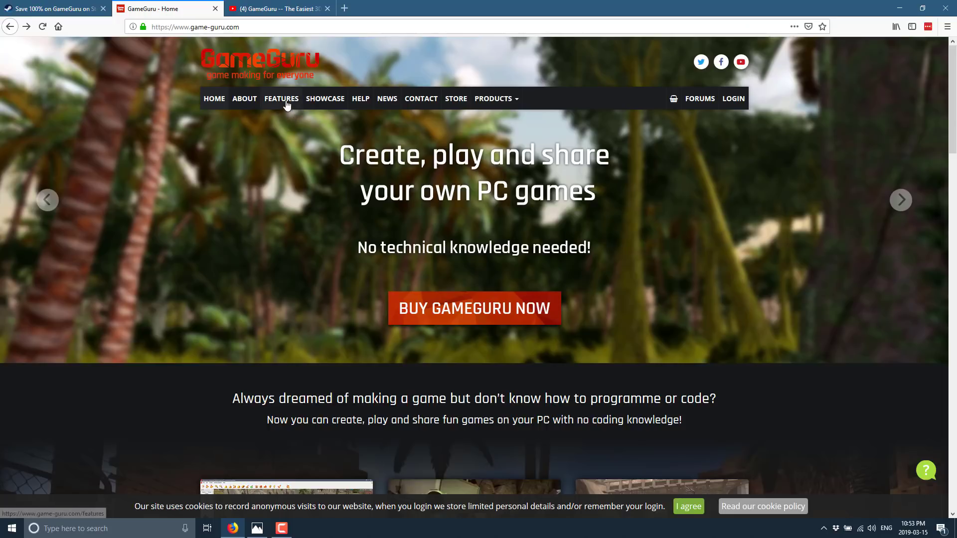
click(281, 98)
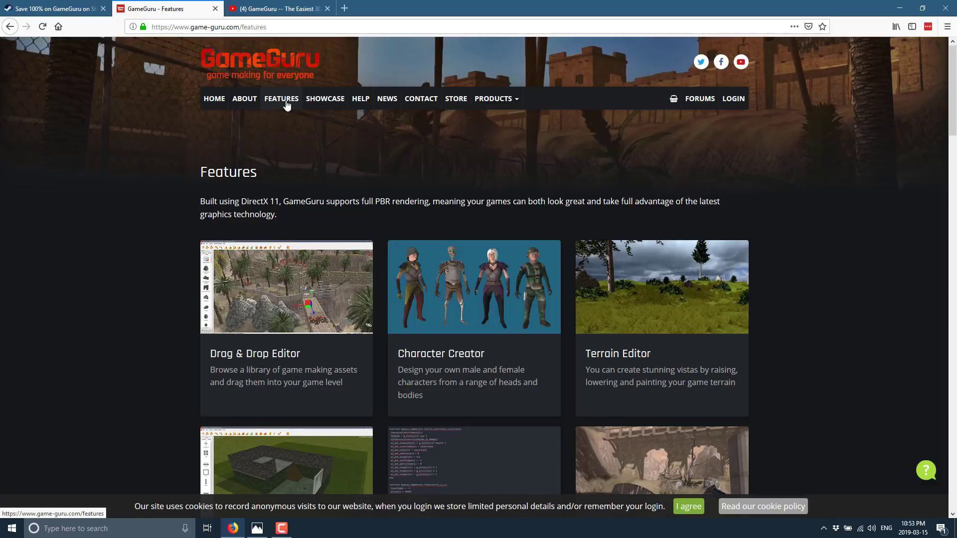
mouse_move(532, 272)
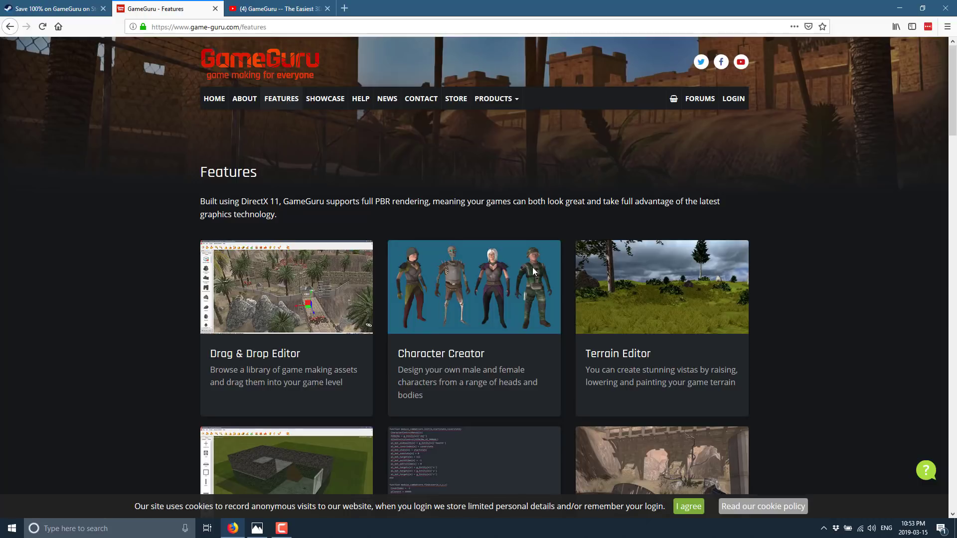
mouse_move(528, 272)
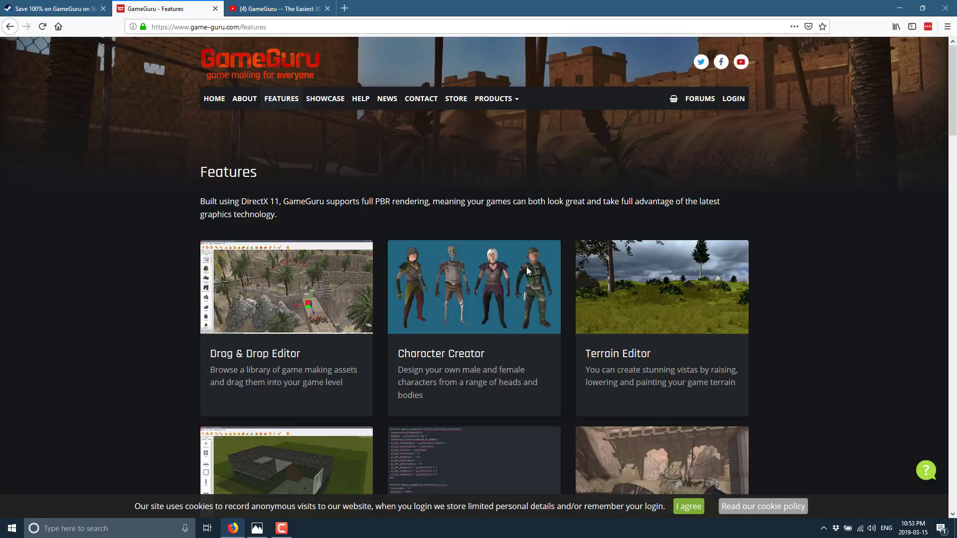
scroll(down, 3)
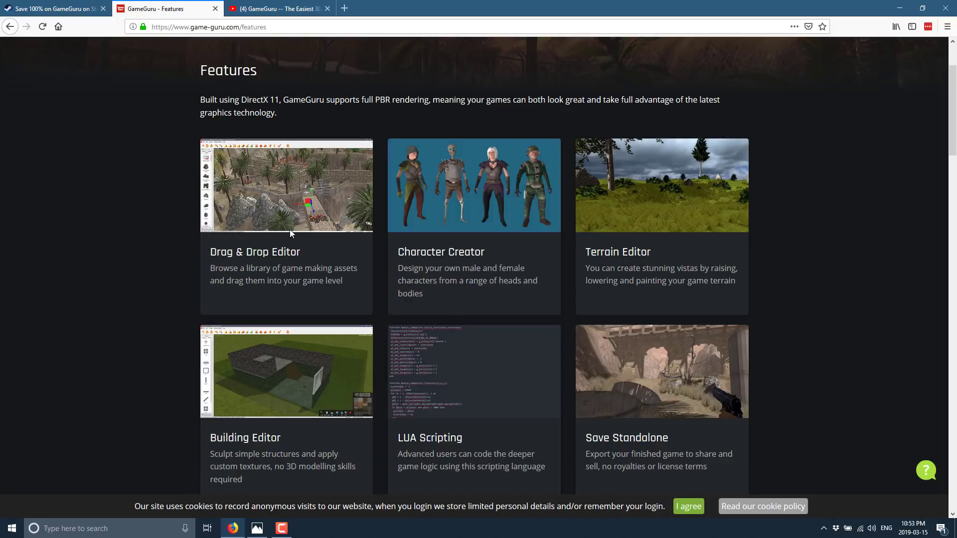
mouse_move(92, 345)
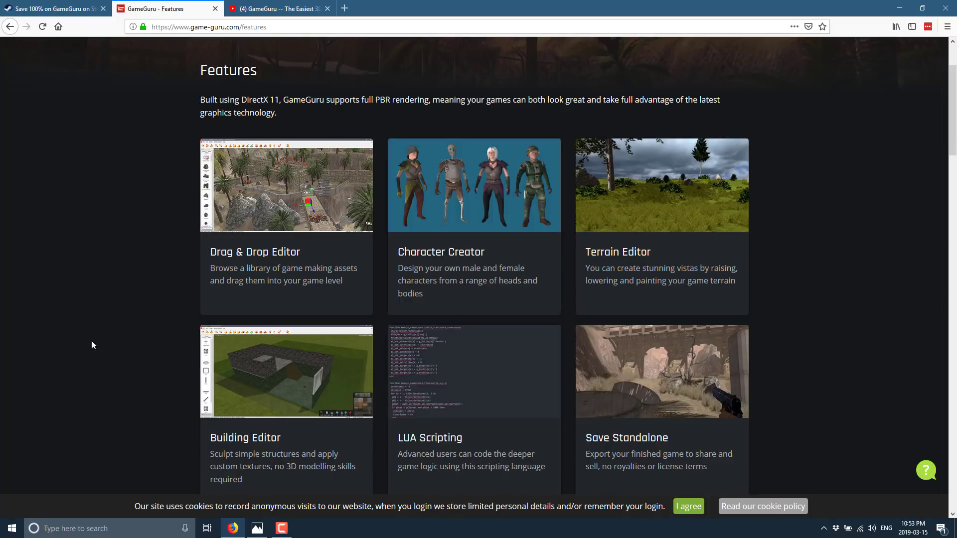
mouse_move(212, 182)
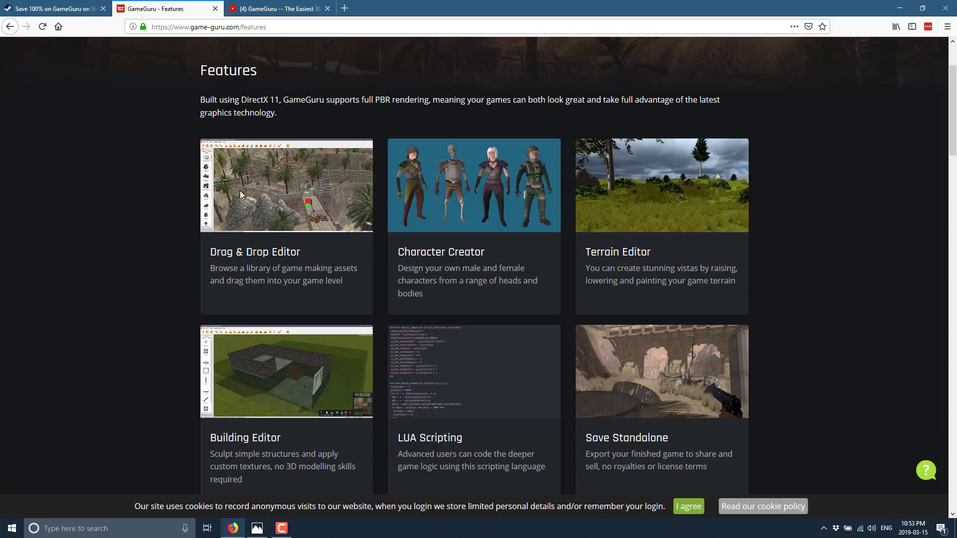
mouse_move(316, 148)
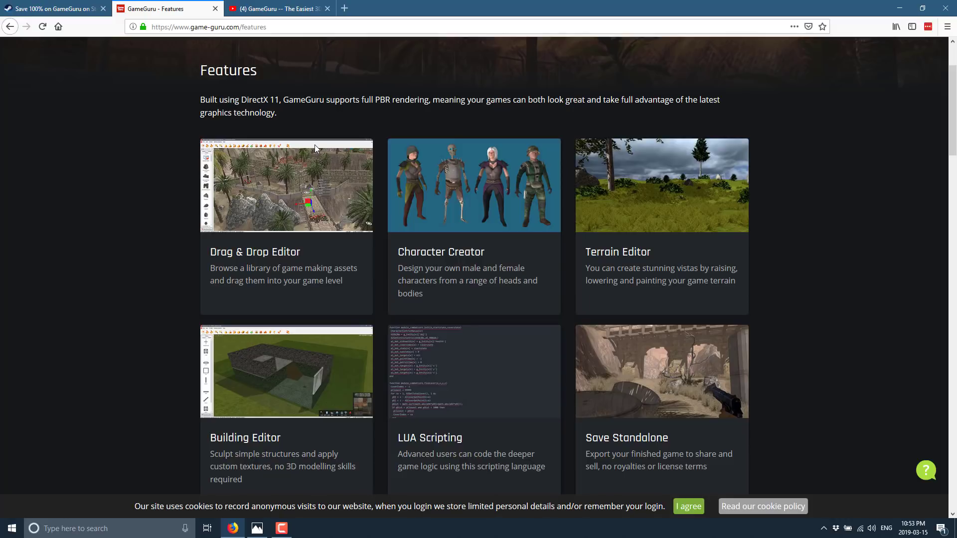
mouse_move(475, 181)
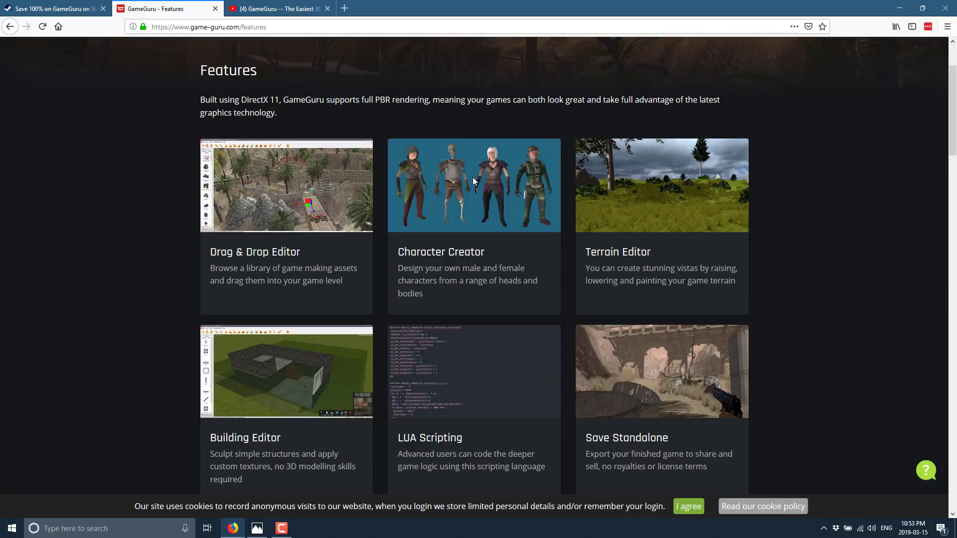
scroll(down, 3)
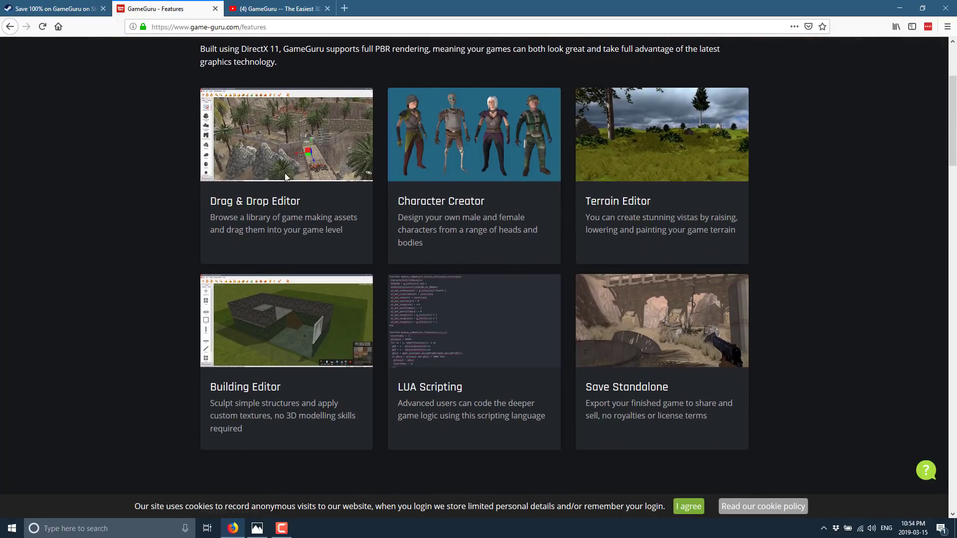
mouse_move(249, 155)
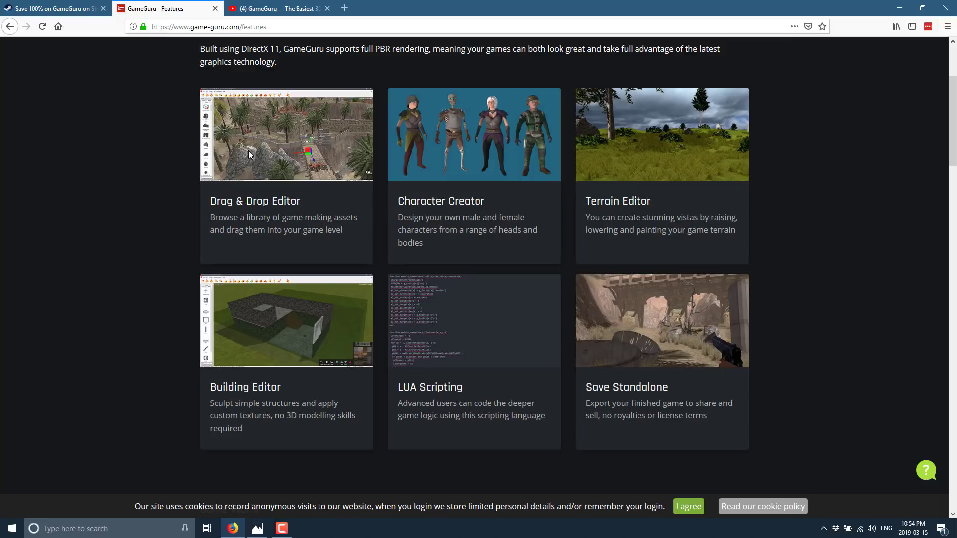
mouse_move(246, 345)
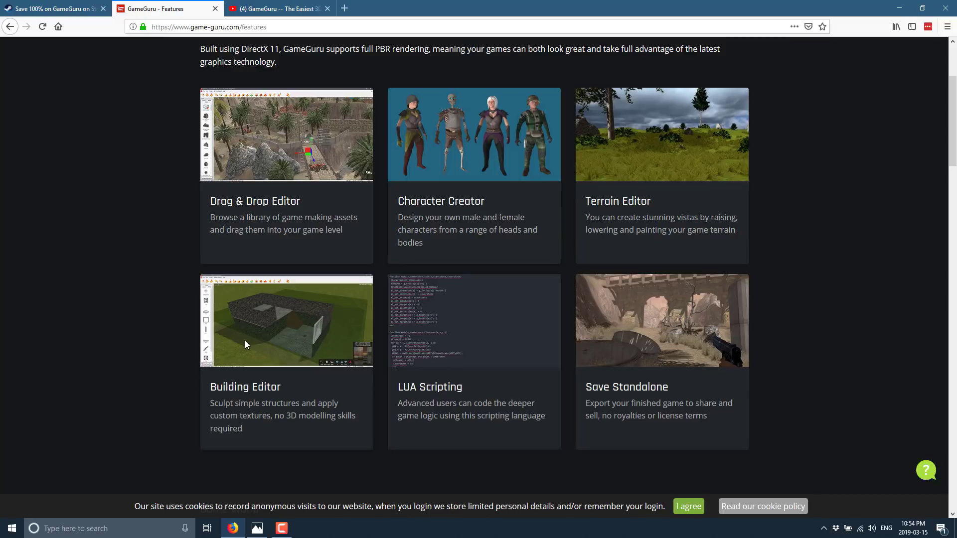
mouse_move(461, 367)
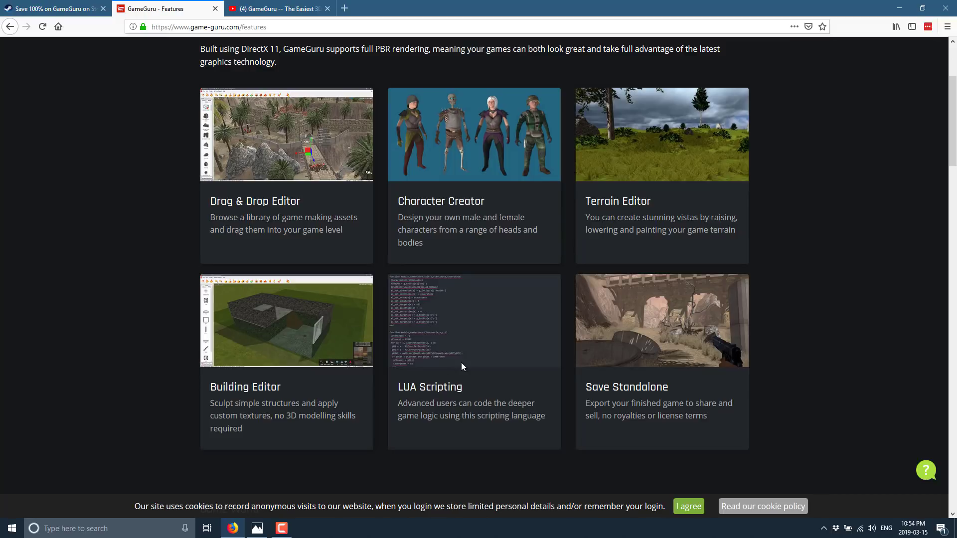
mouse_move(598, 353)
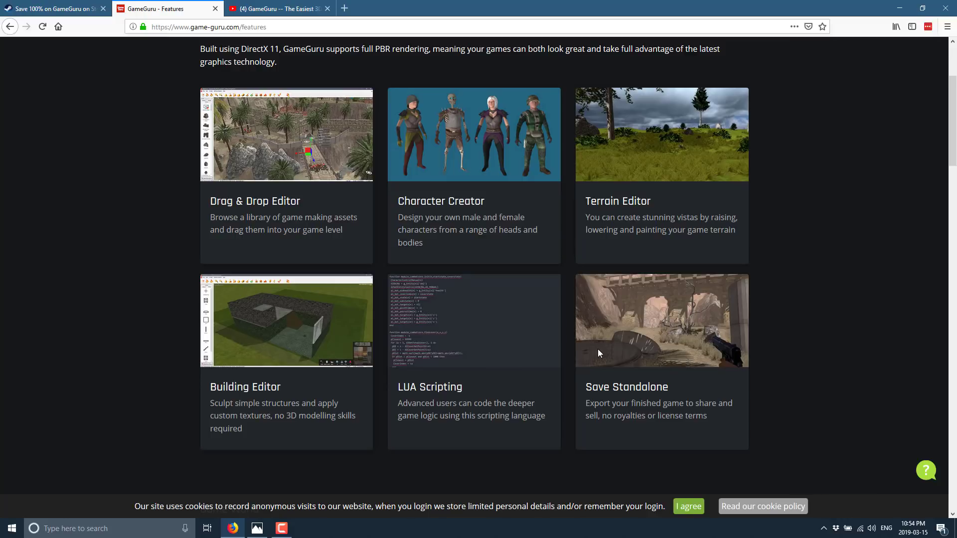
scroll(down, 3)
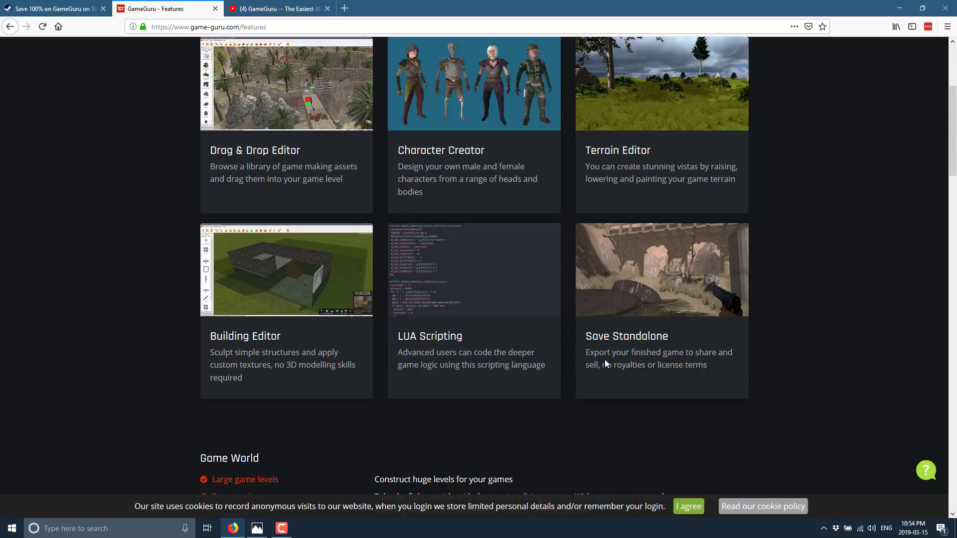
Scroll the Features page through the Game World, Rendering Engine and Weapons sections.
scroll(down, 3)
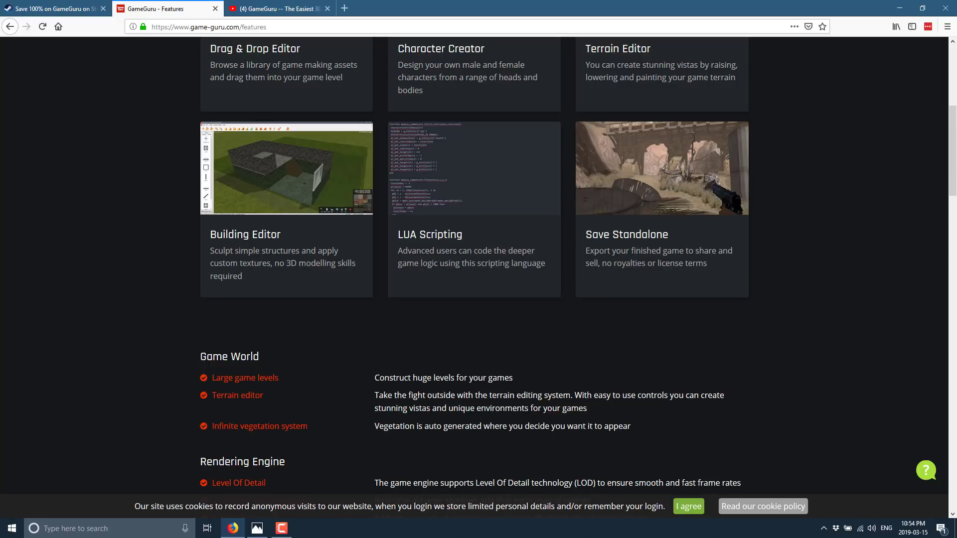
scroll(down, 3)
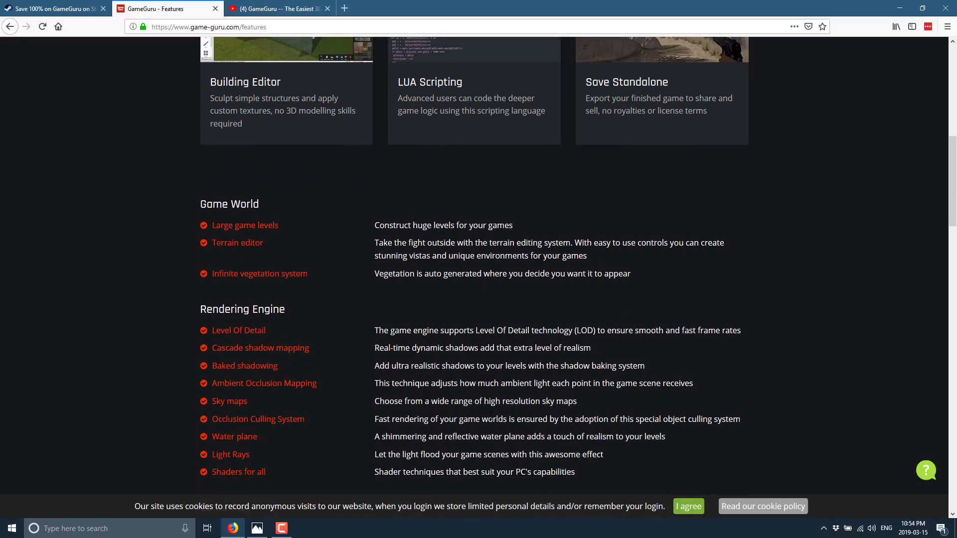
scroll(down, 3)
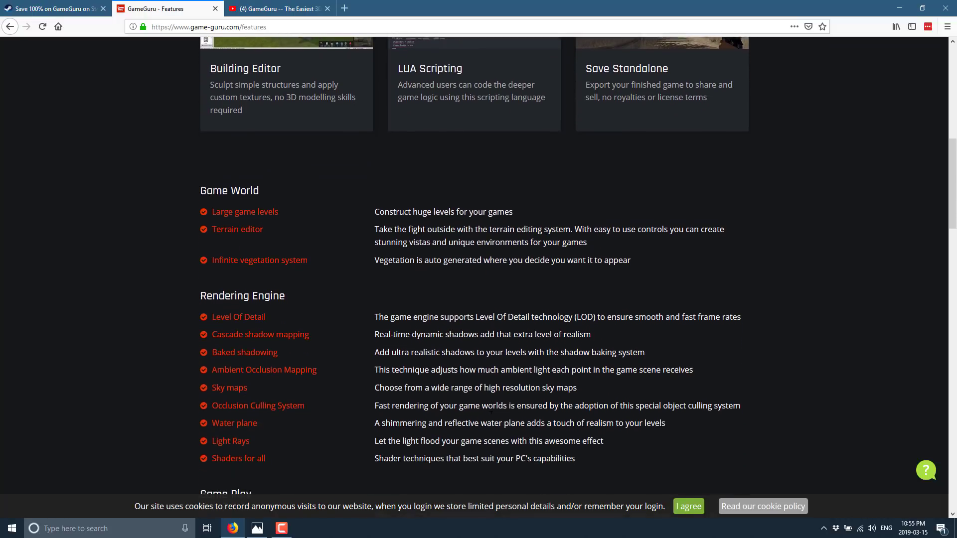
scroll(down, 3)
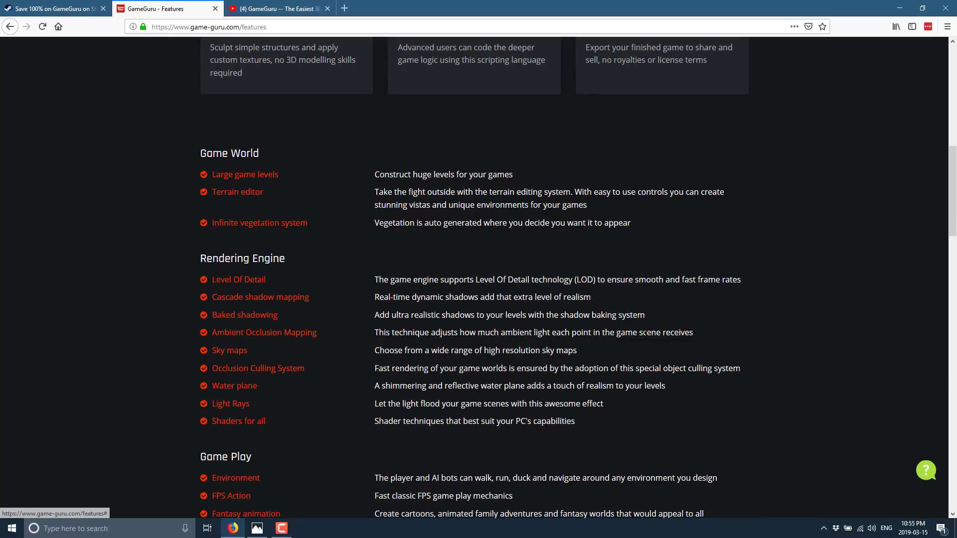
scroll(down, 3)
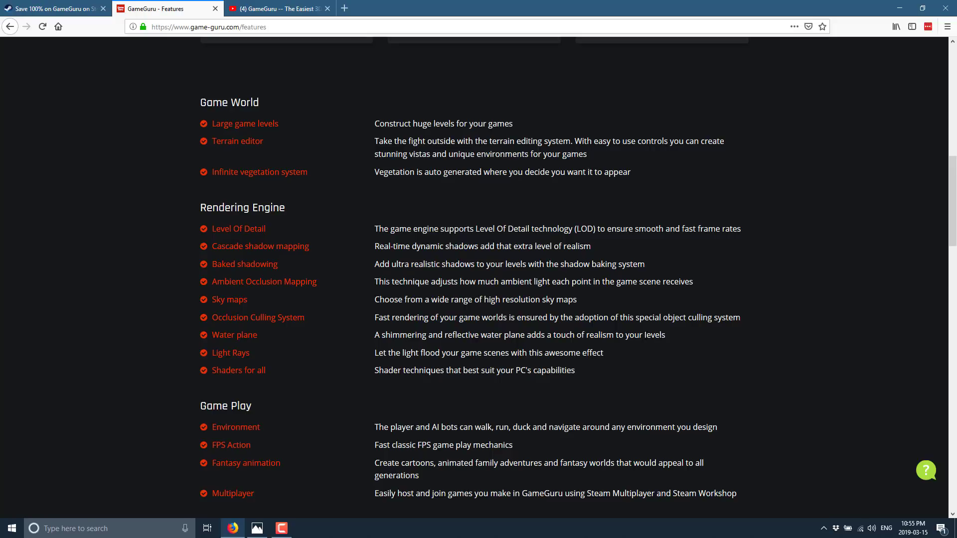
mouse_move(248, 135)
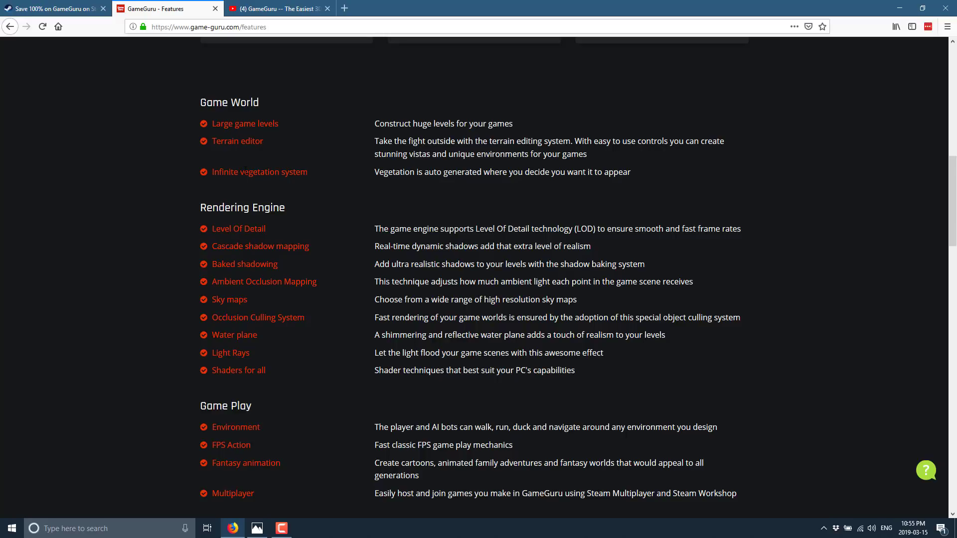
scroll(down, 3)
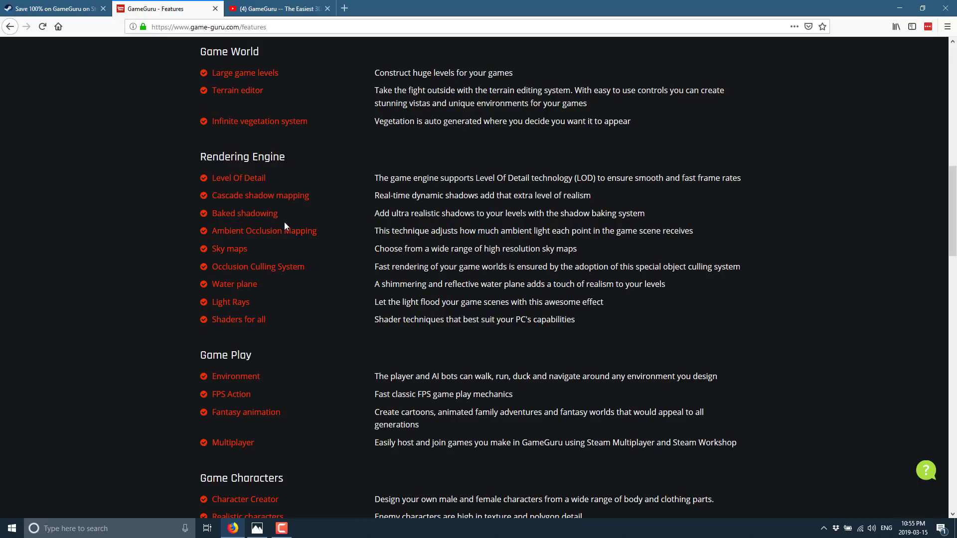
mouse_move(322, 255)
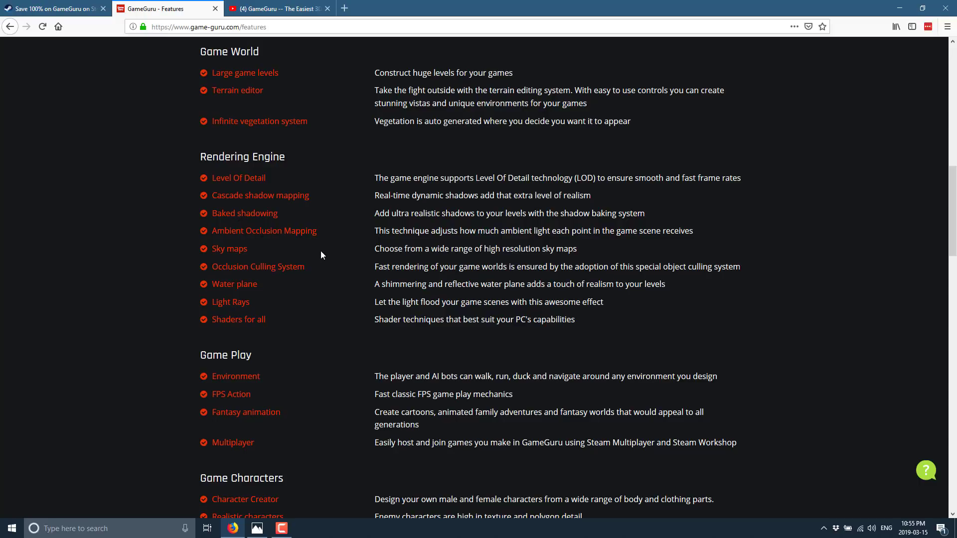
scroll(down, 3)
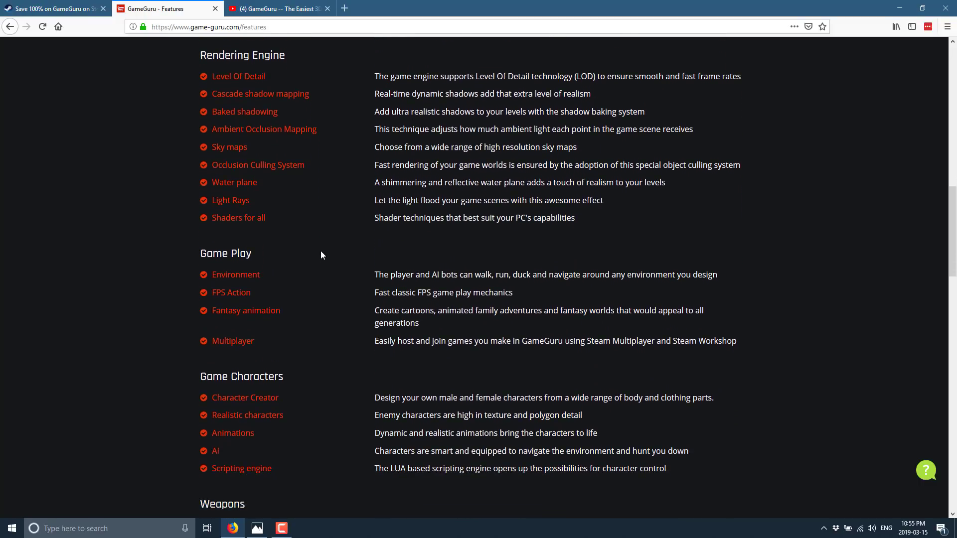
scroll(down, 3)
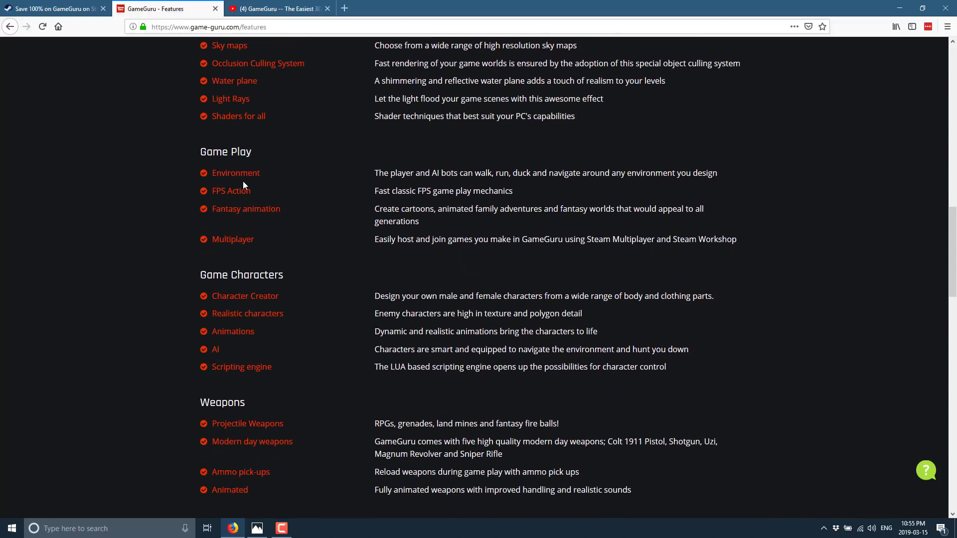
mouse_move(295, 244)
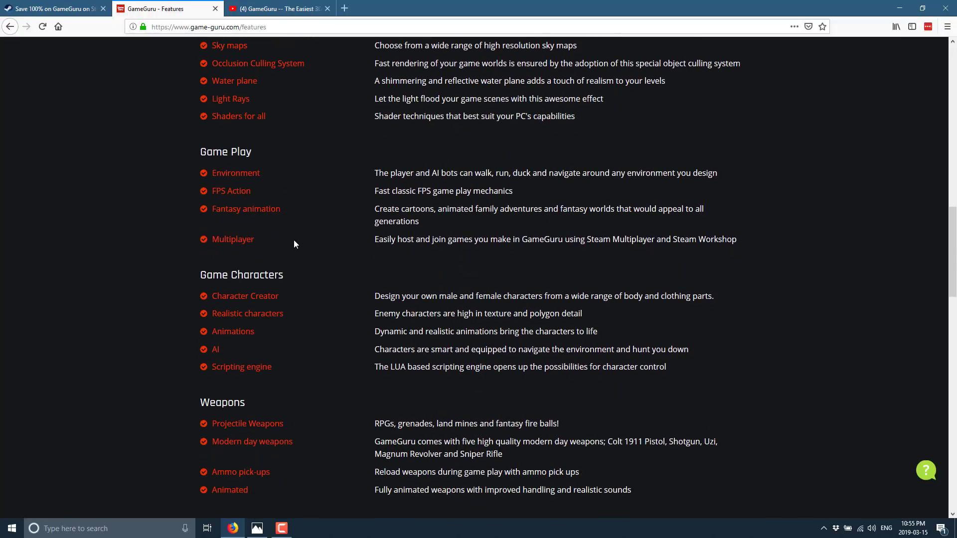
mouse_move(314, 207)
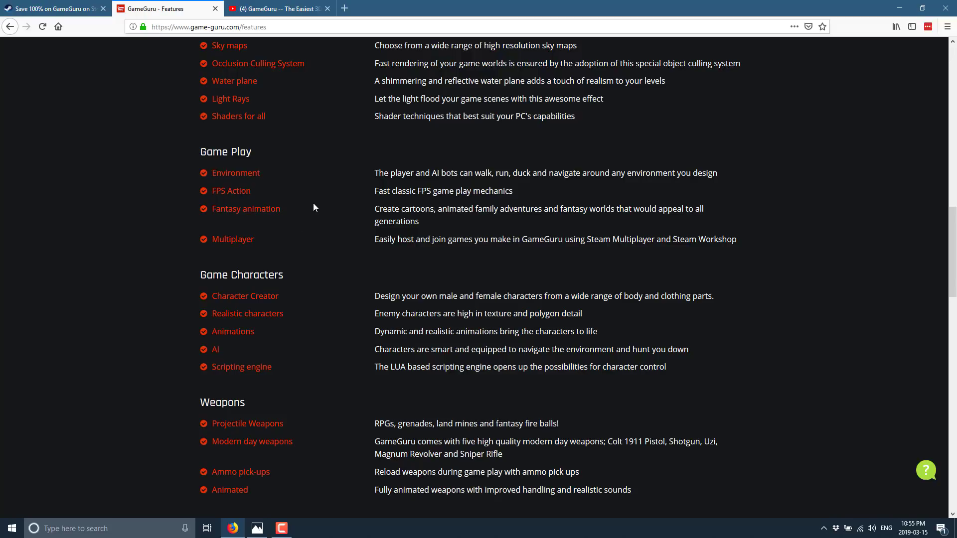
Continue down past Multiplayer and Head Up Display to the Game Creator Store section.
scroll(down, 3)
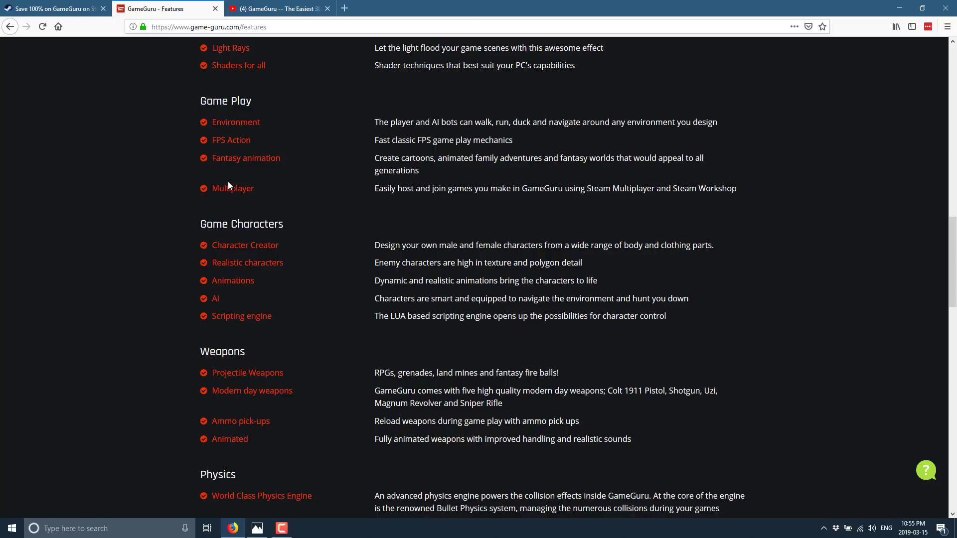
scroll(down, 3)
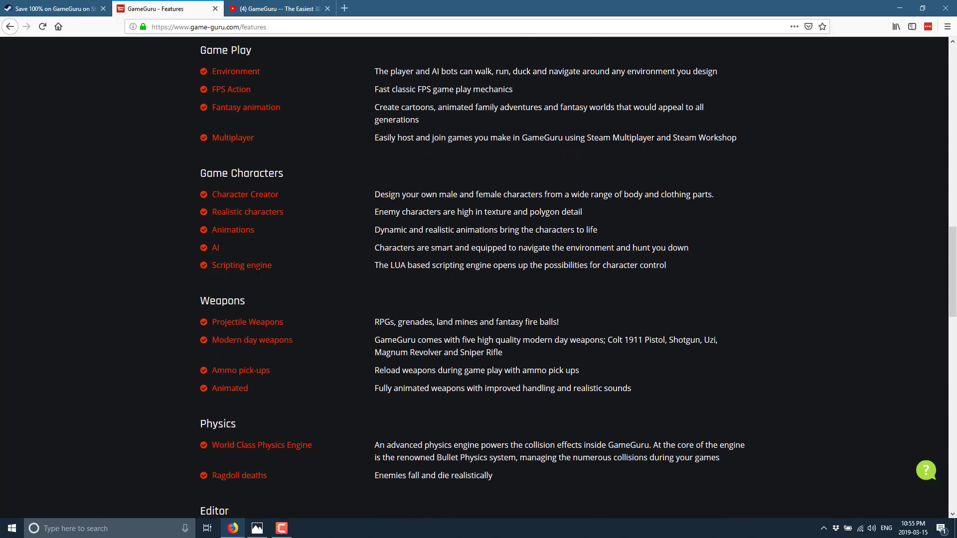
scroll(down, 3)
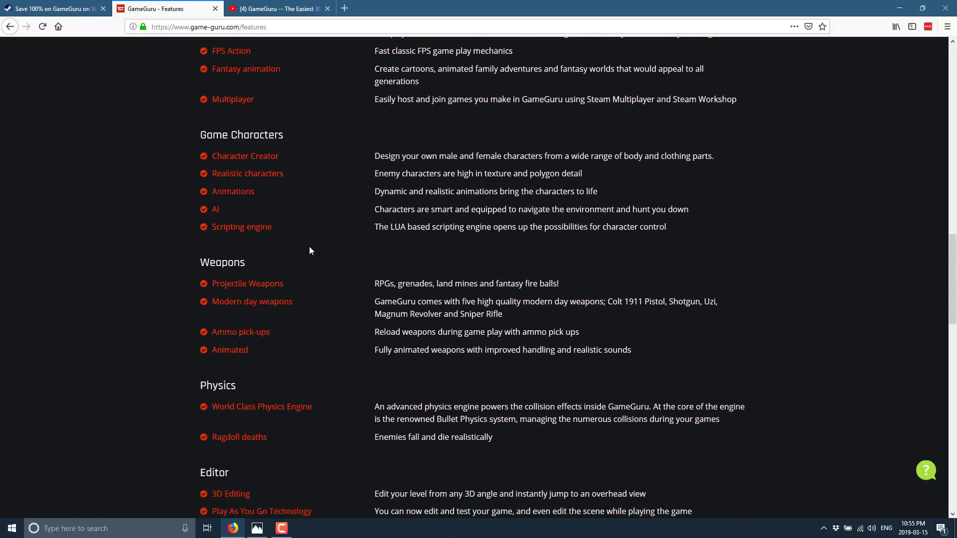
scroll(down, 3)
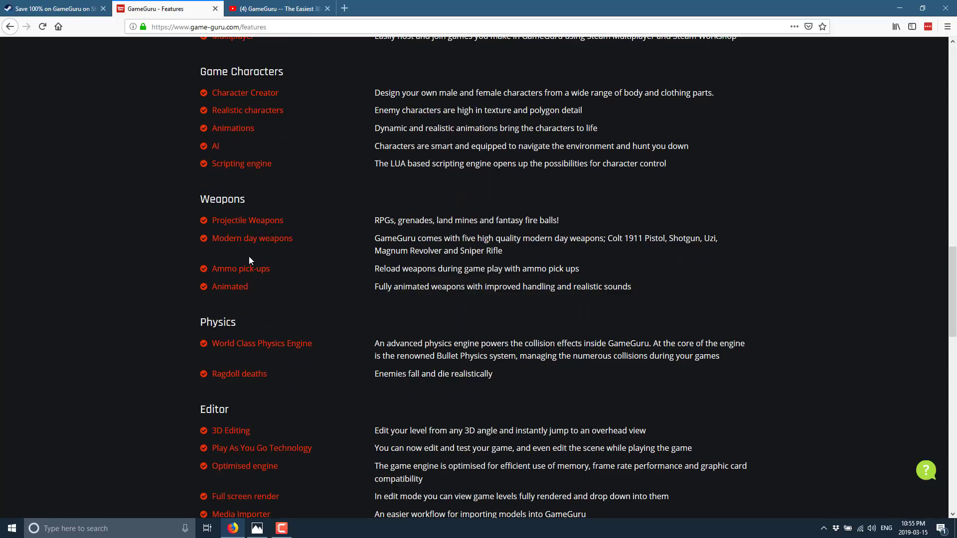
scroll(down, 3)
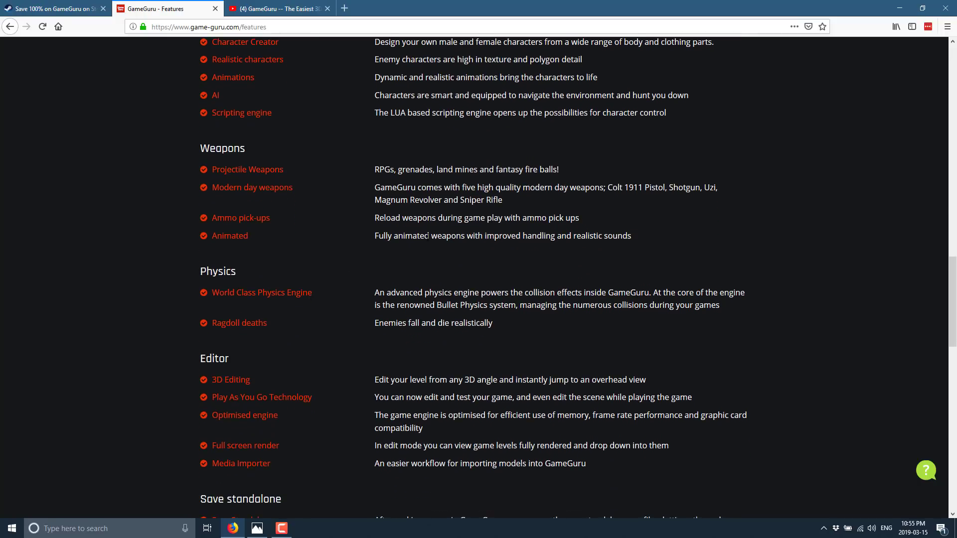
scroll(down, 3)
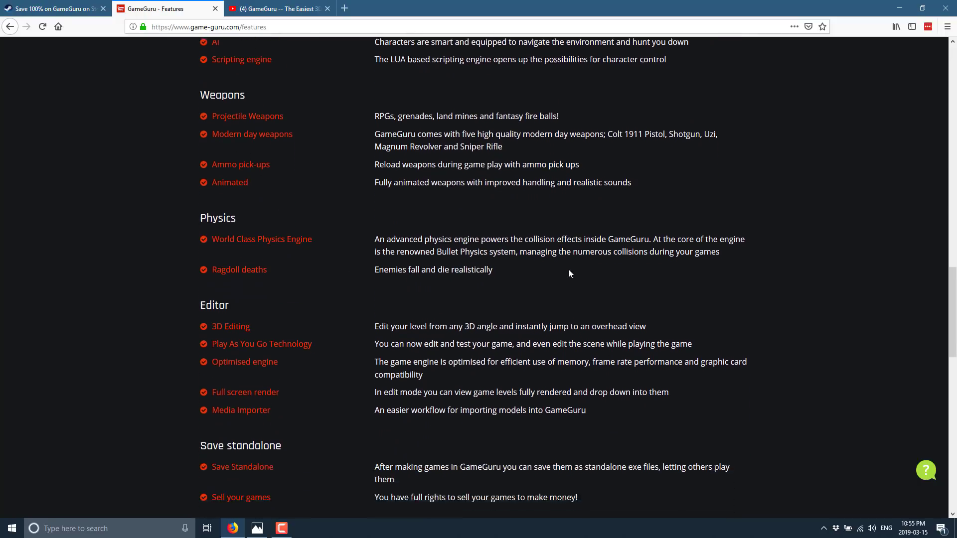
scroll(down, 3)
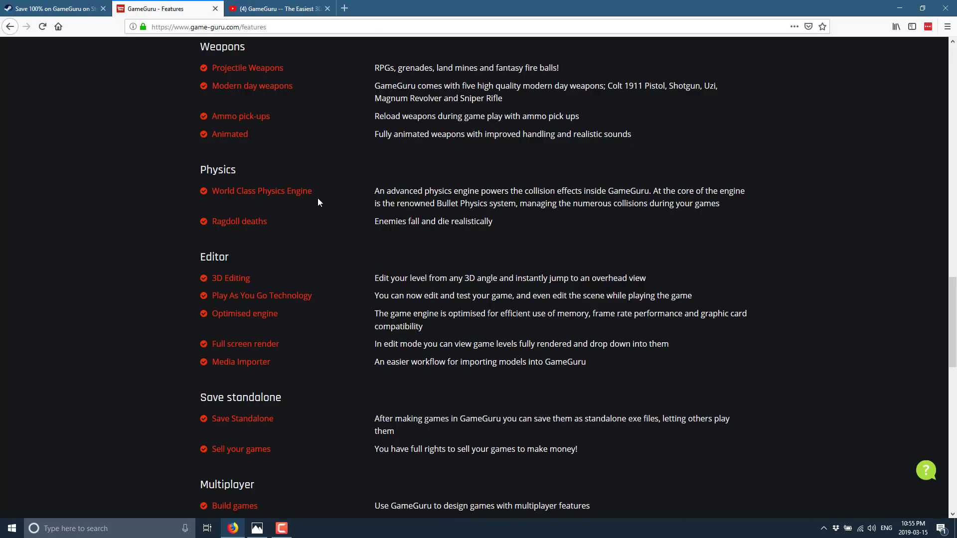
scroll(down, 3)
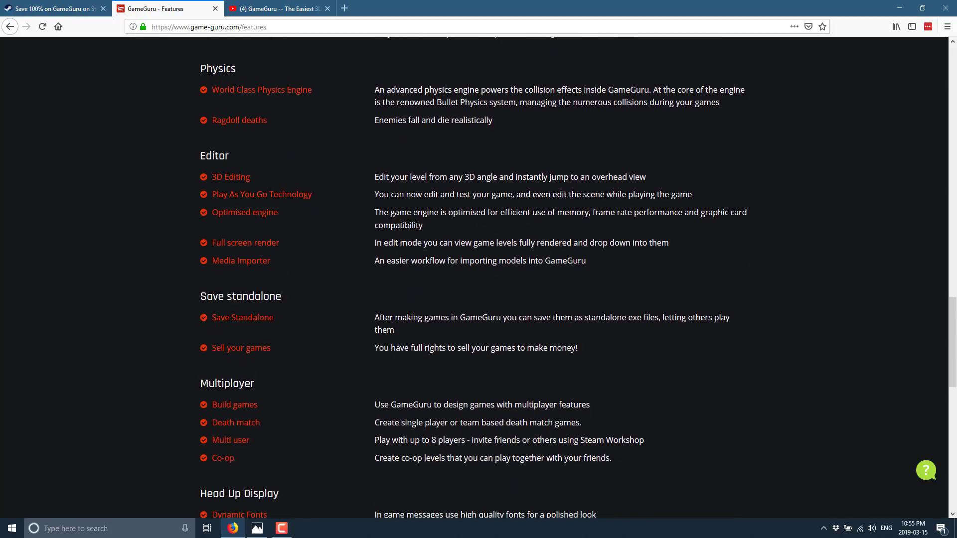
scroll(down, 3)
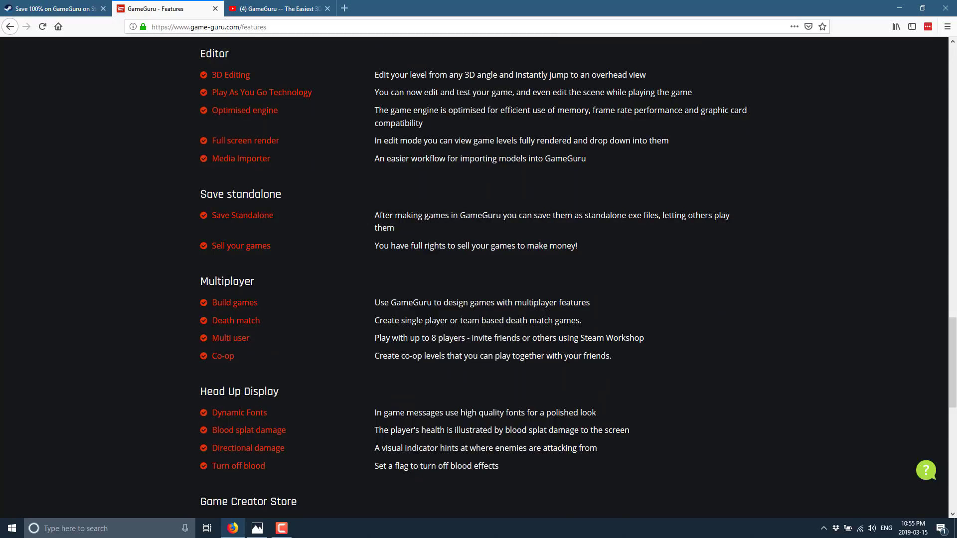
scroll(down, 3)
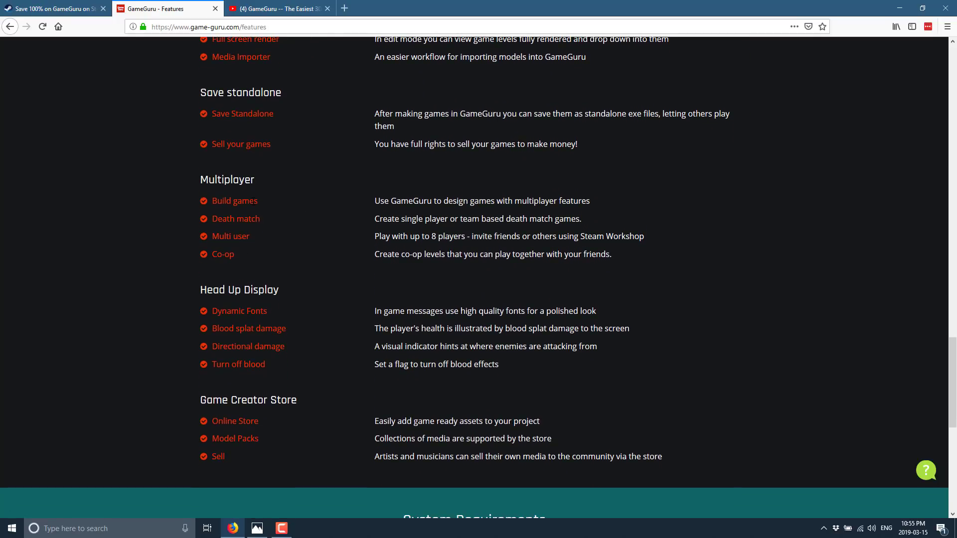
mouse_move(290, 364)
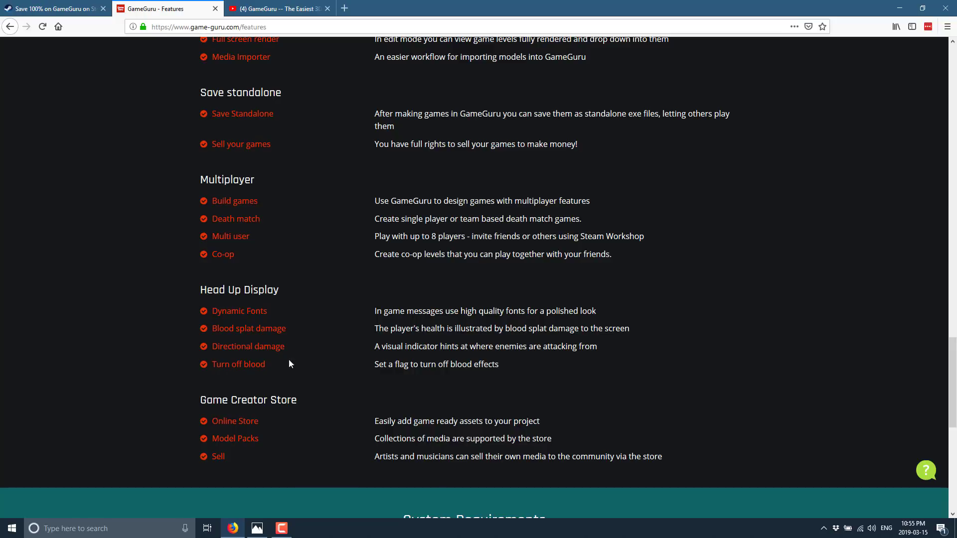
mouse_move(365, 420)
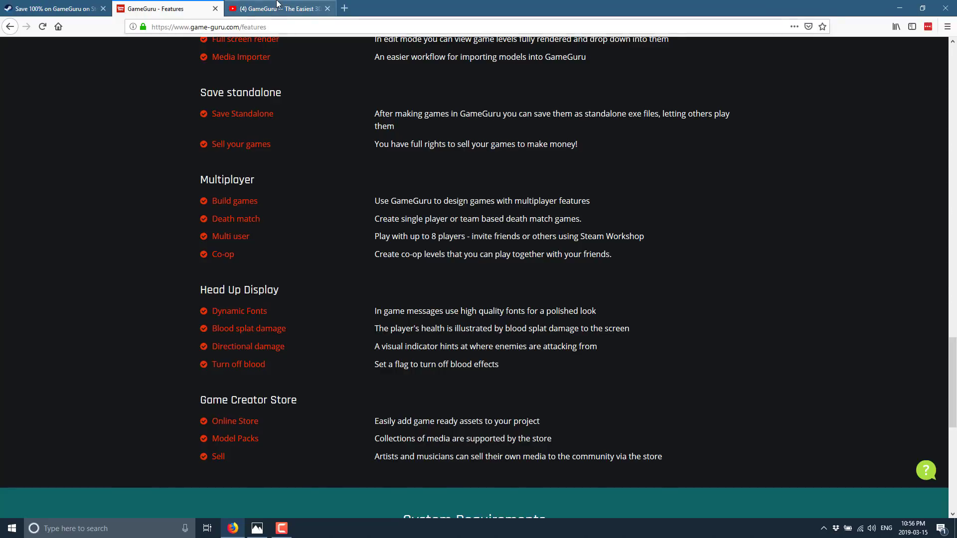
click(278, 9)
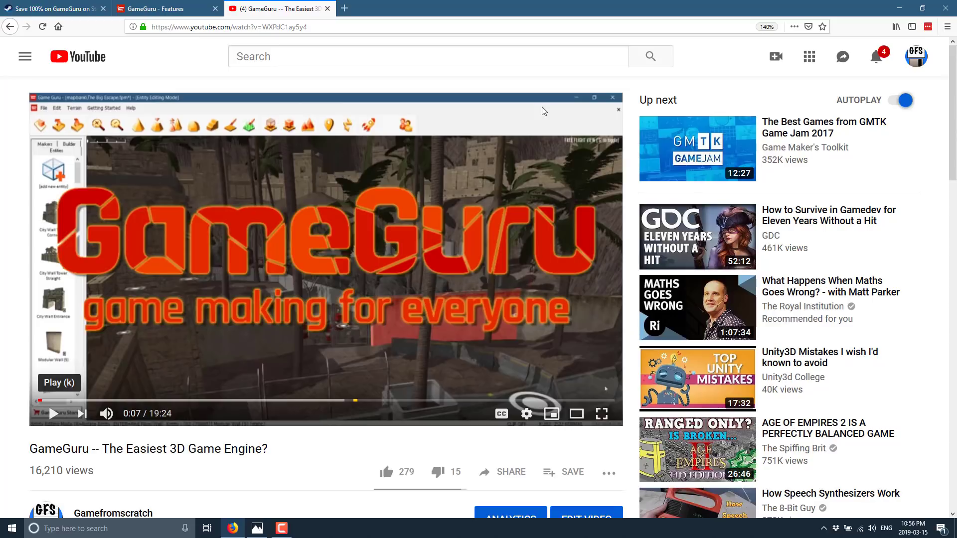
scroll(down, 3)
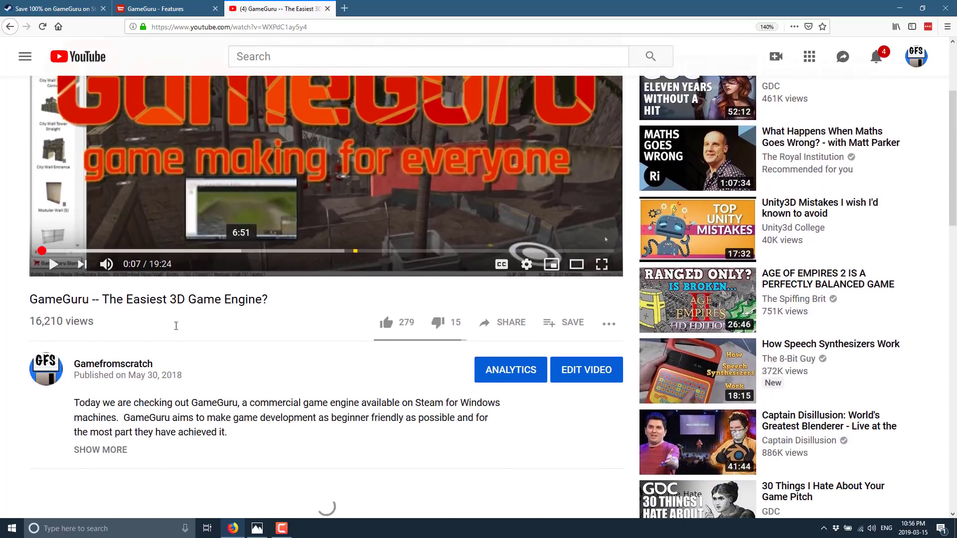
scroll(down, 3)
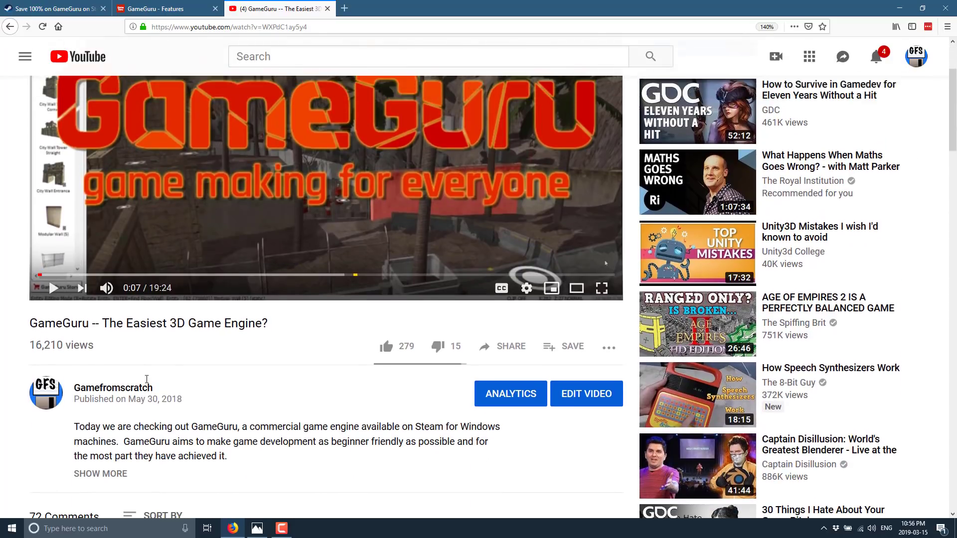
scroll(up, 3)
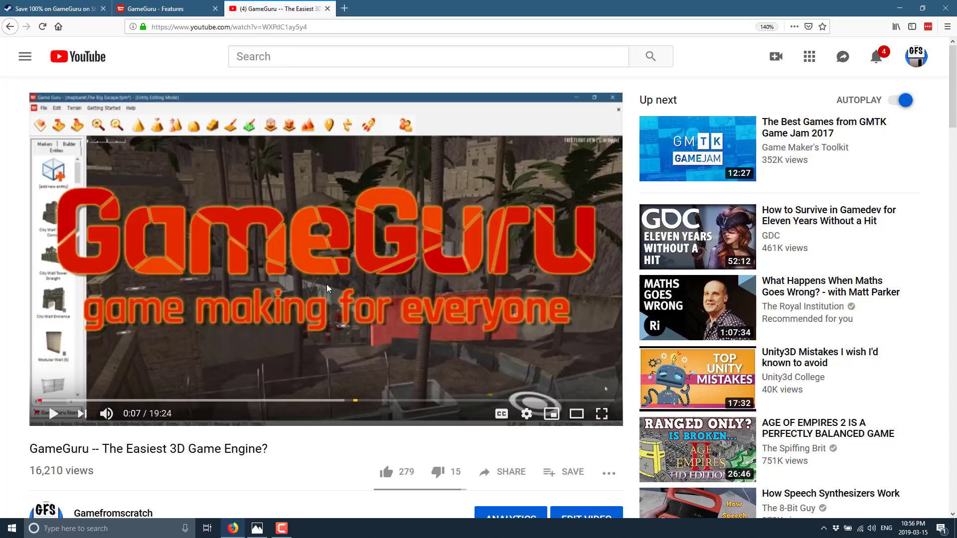
mouse_move(333, 285)
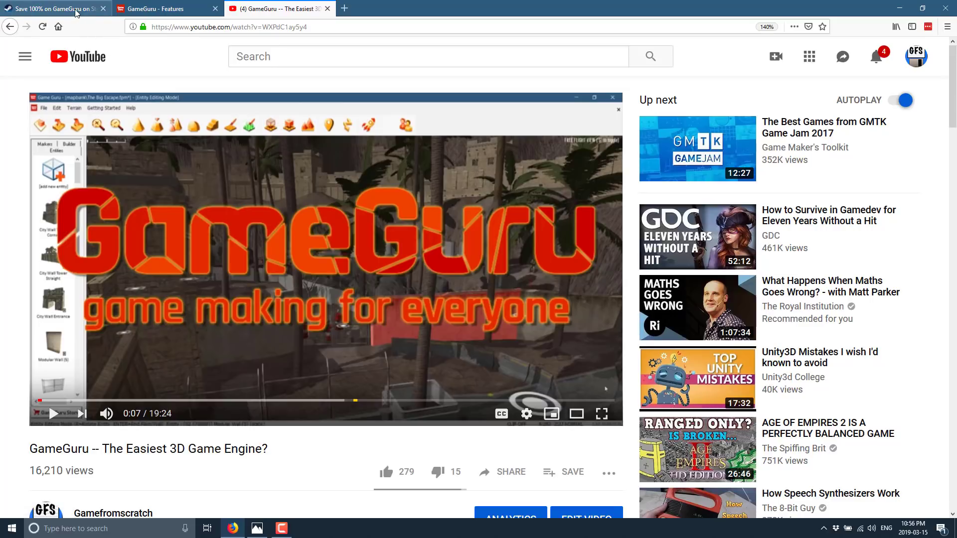
Return to the GameGuru Steam tab and scroll up to the screenshot gallery.
click(52, 9)
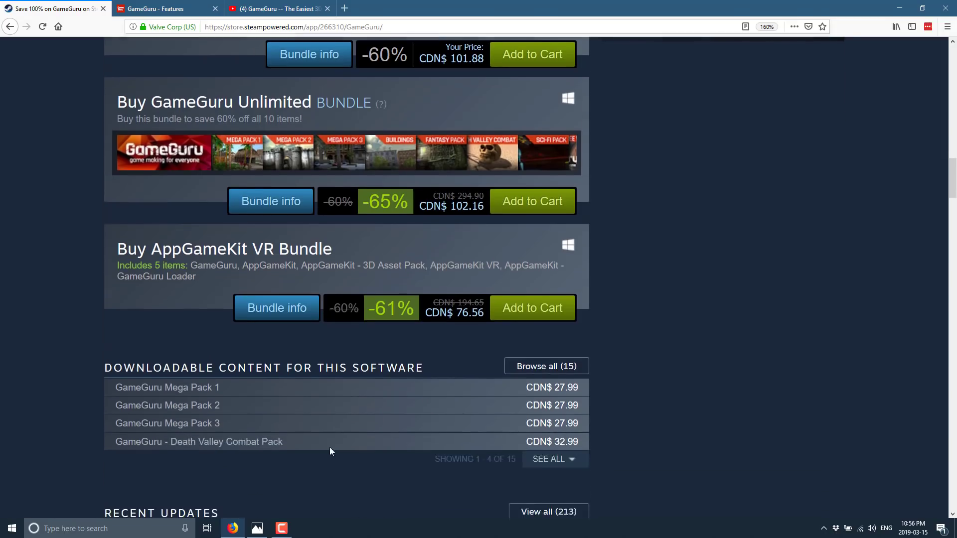
scroll(up, 3)
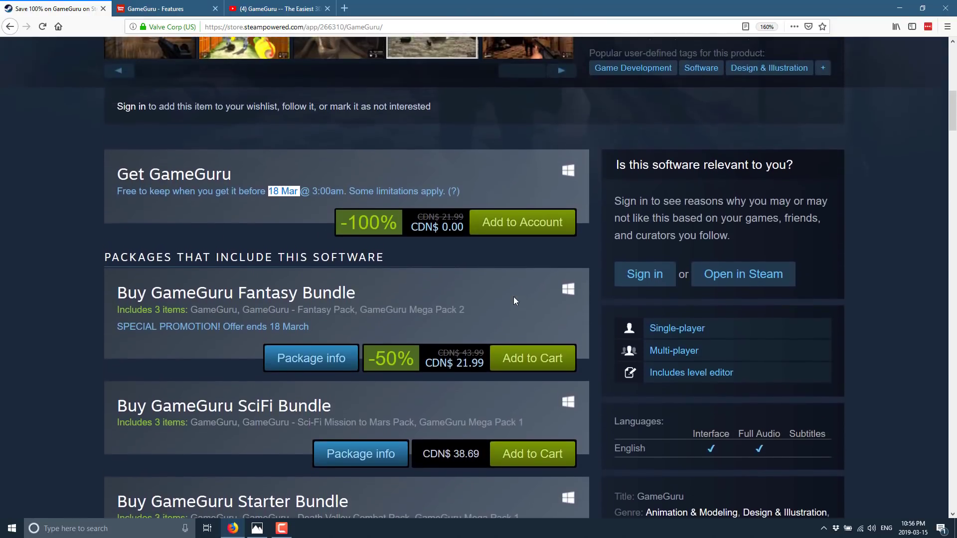
scroll(up, 3)
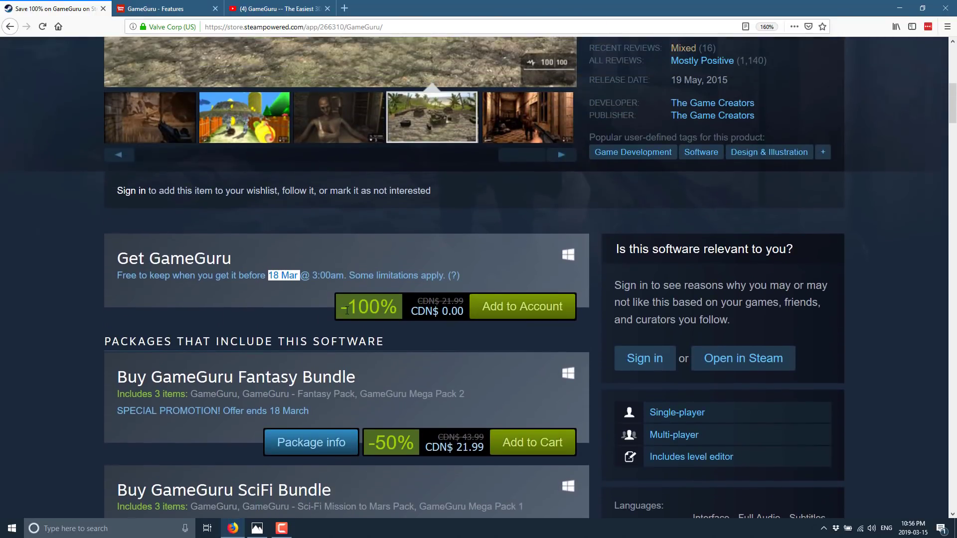
mouse_move(282, 292)
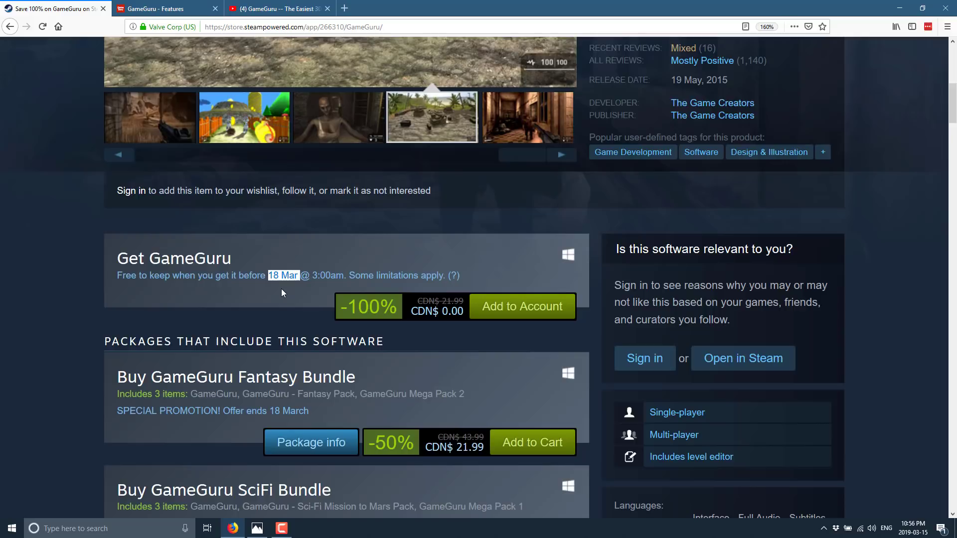
Cycle through the first run of GameGuru gameplay screenshots using thumbnails and arrows.
click(527, 117)
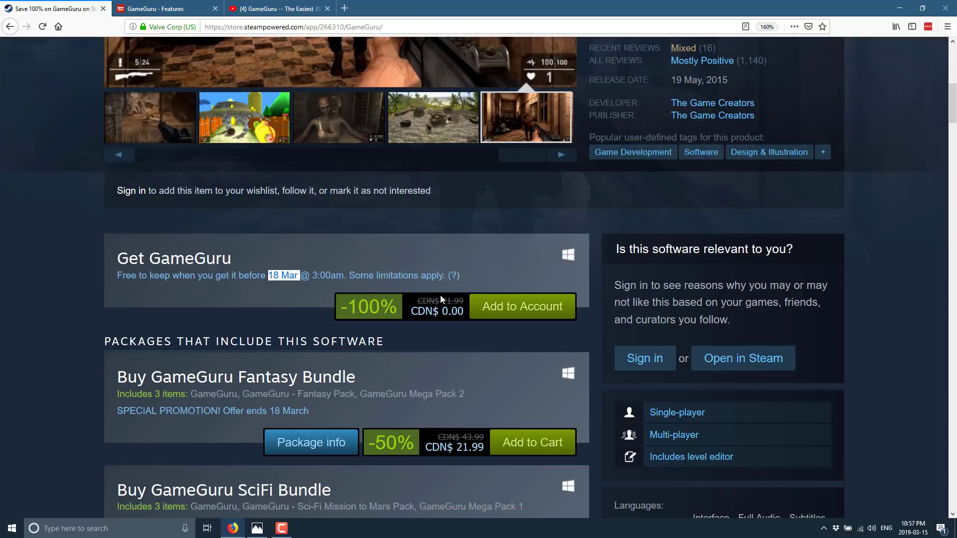
click(119, 154)
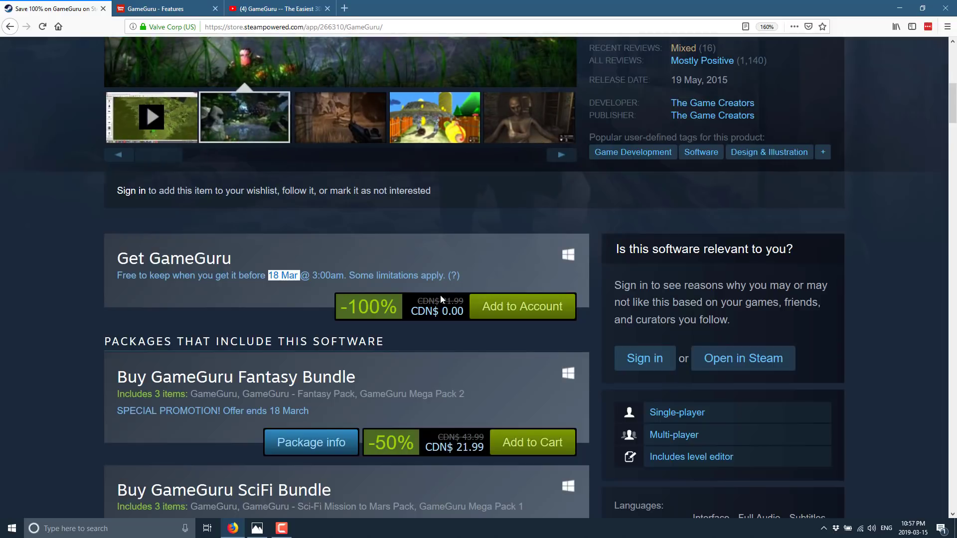
click(339, 118)
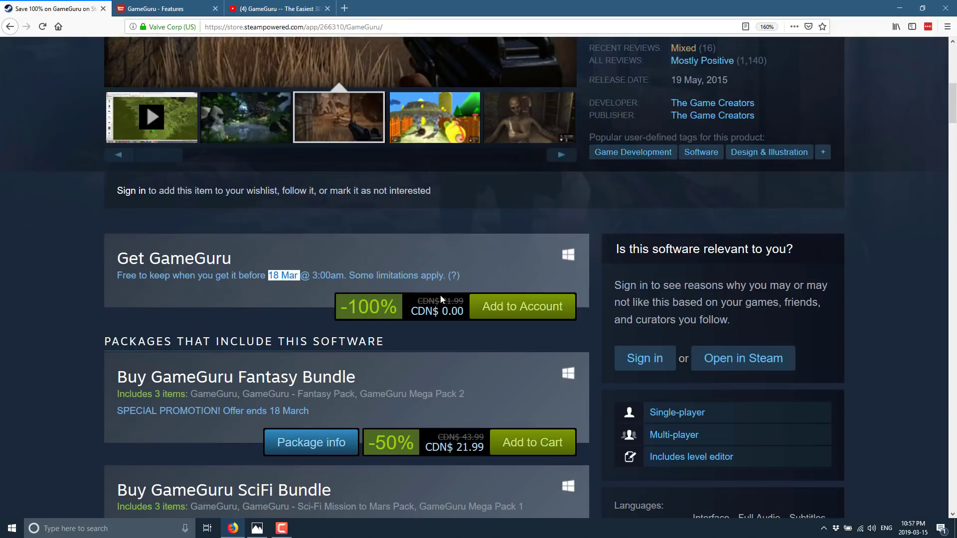
click(433, 117)
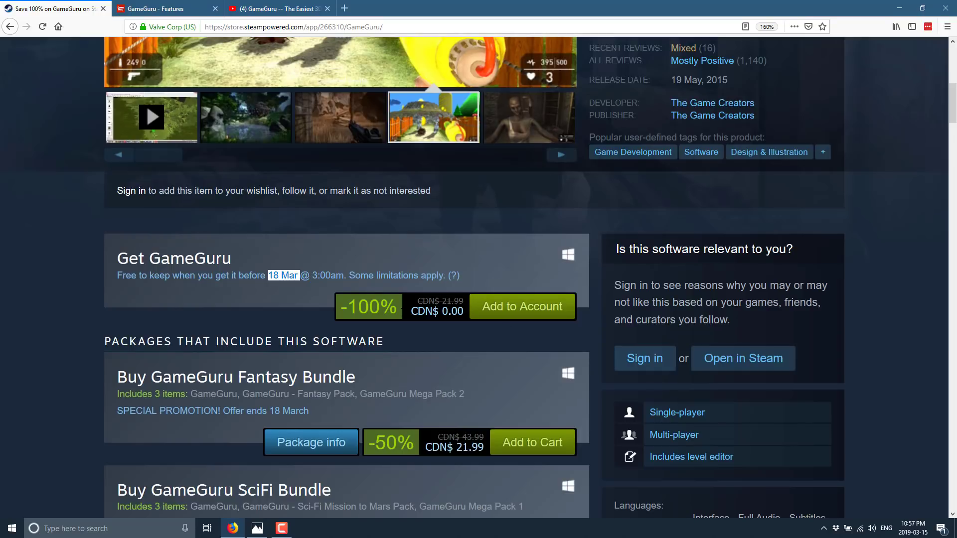
click(527, 117)
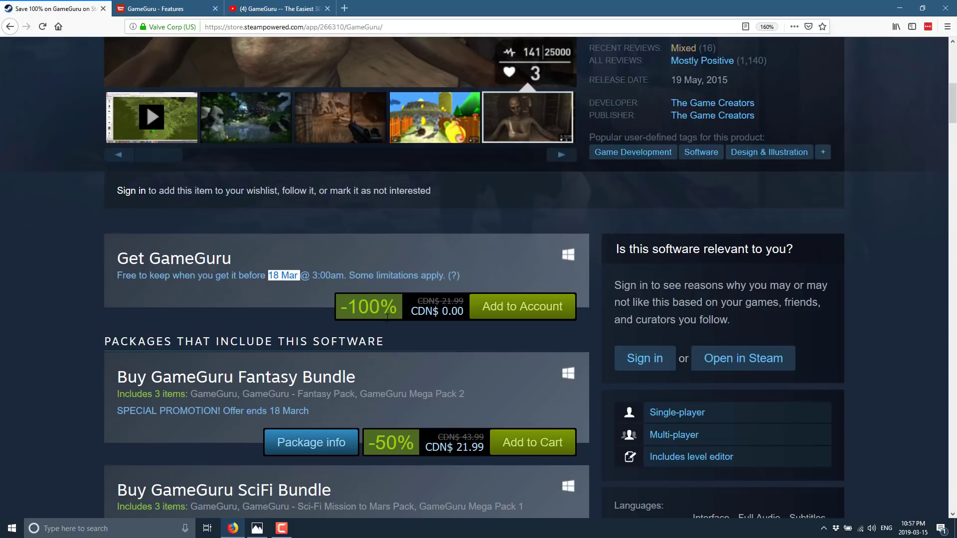
click(559, 154)
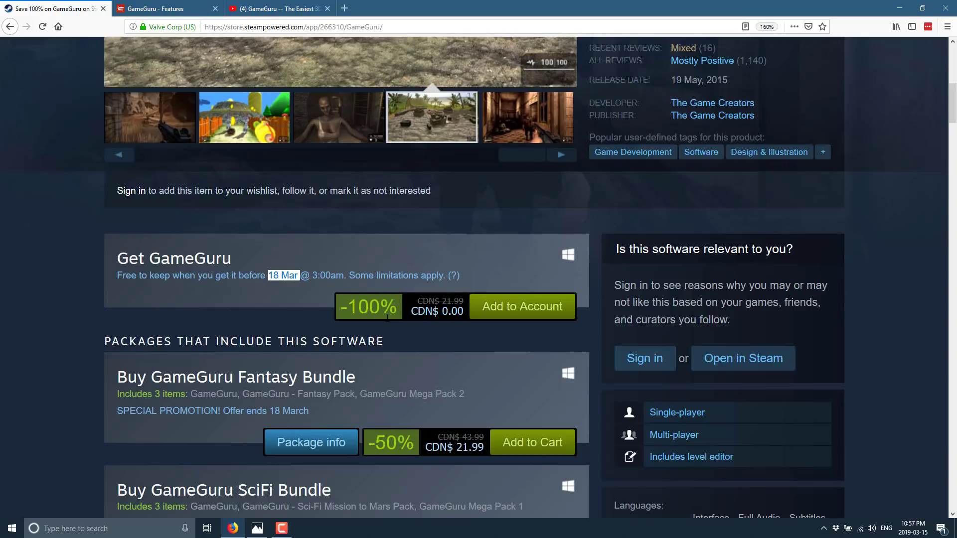
click(527, 117)
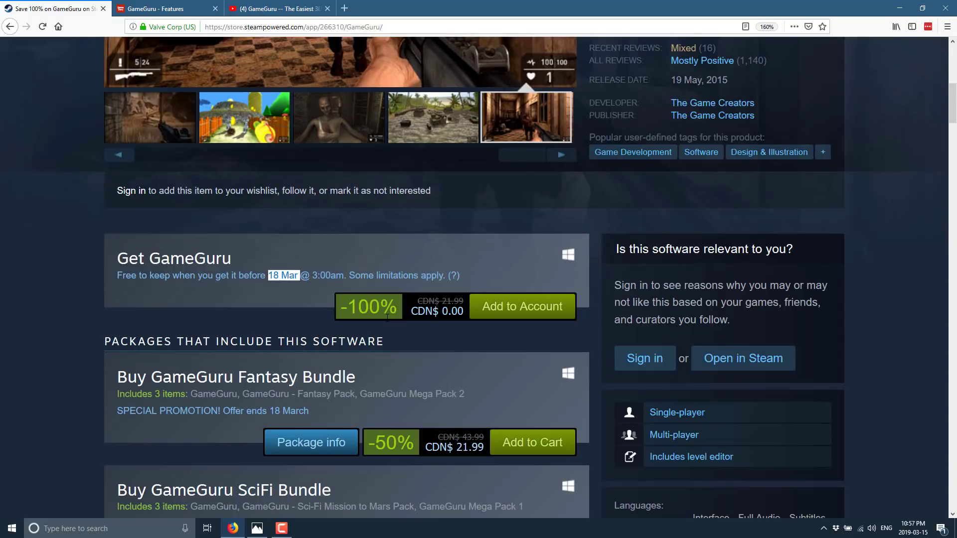
Continue stepping through the remaining gameplay screenshots in the Steam gallery.
click(119, 154)
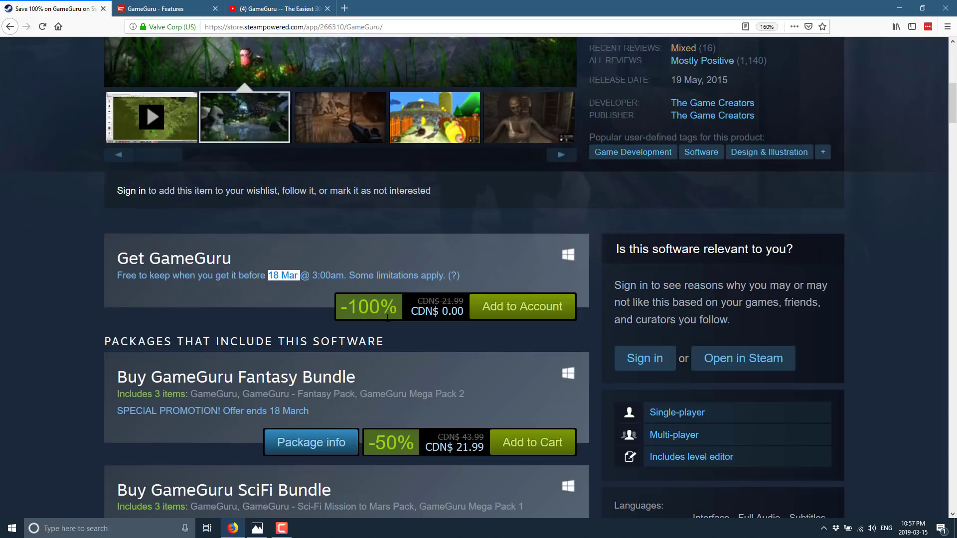
click(338, 117)
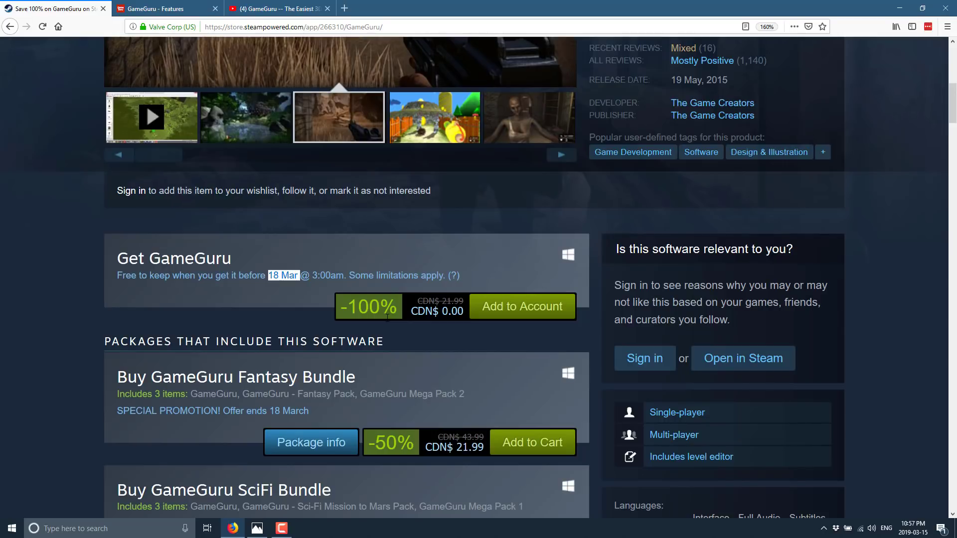
click(433, 118)
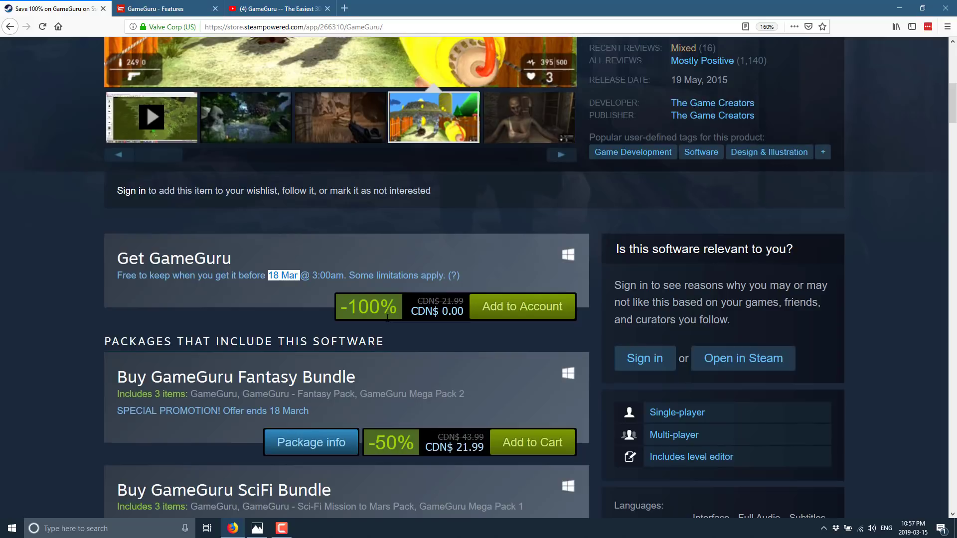
click(526, 117)
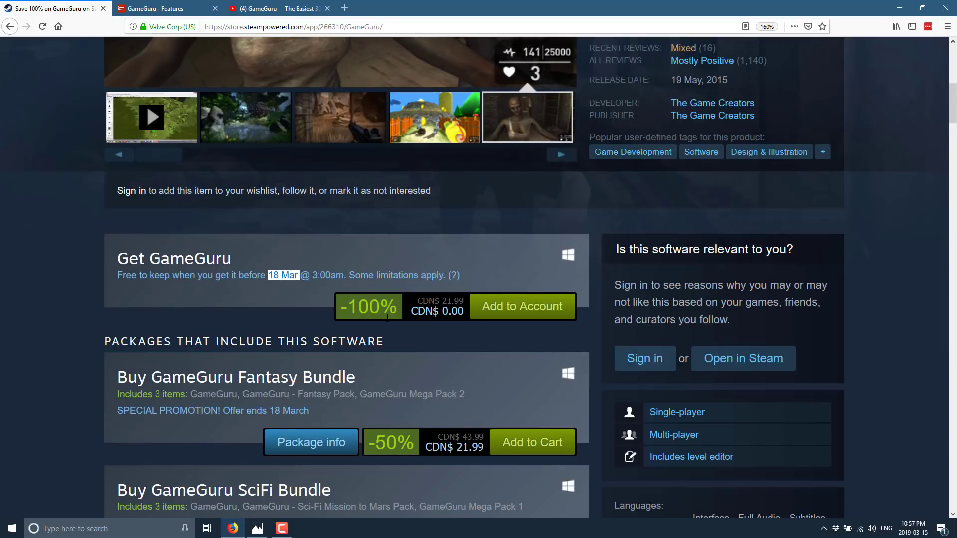
click(559, 154)
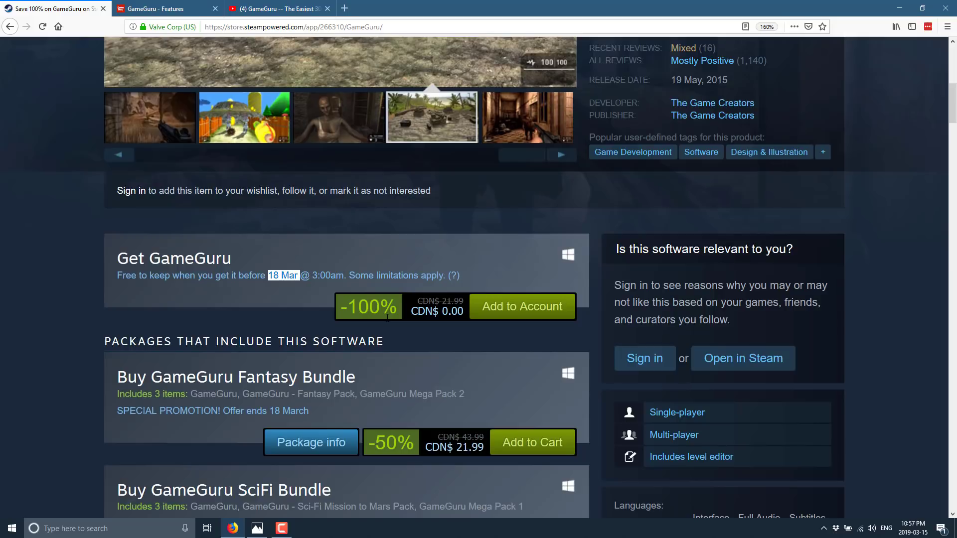
click(526, 117)
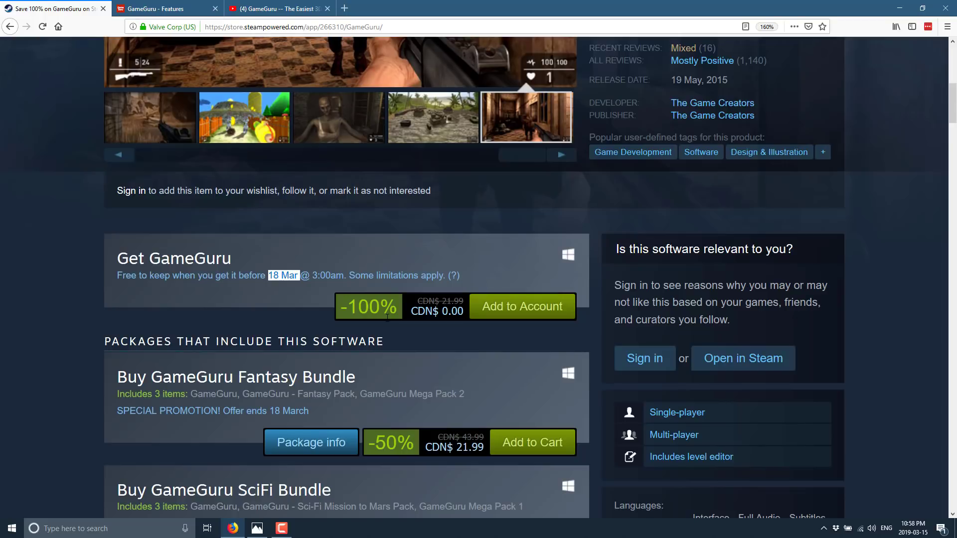
click(119, 154)
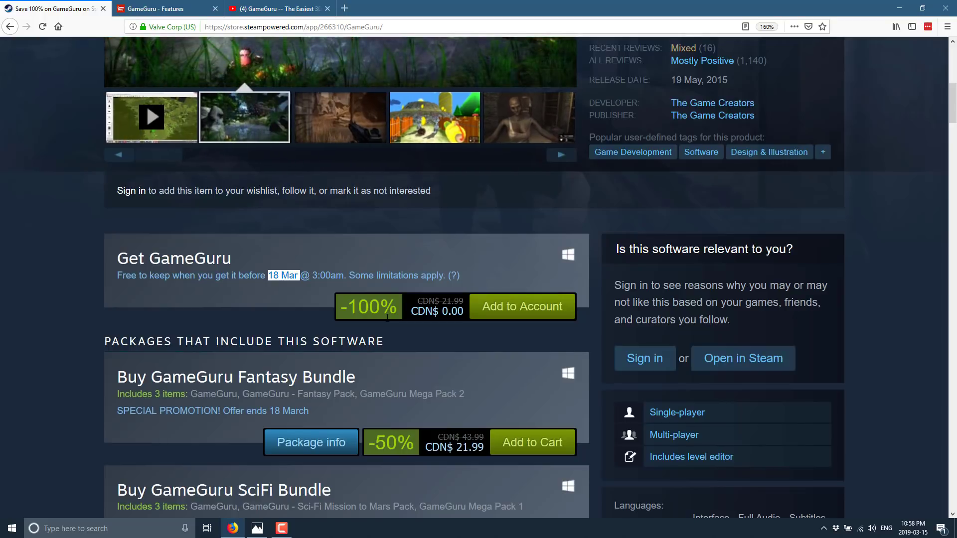
click(339, 117)
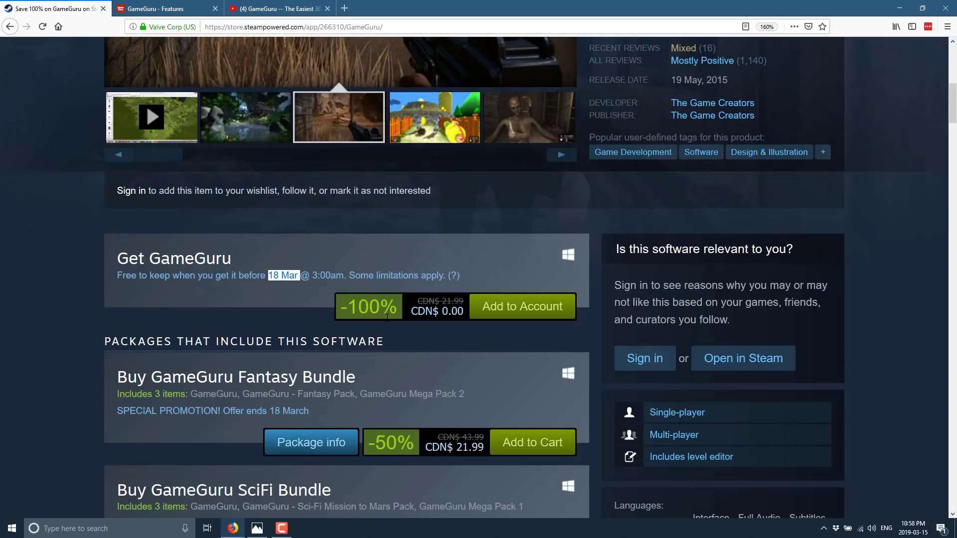